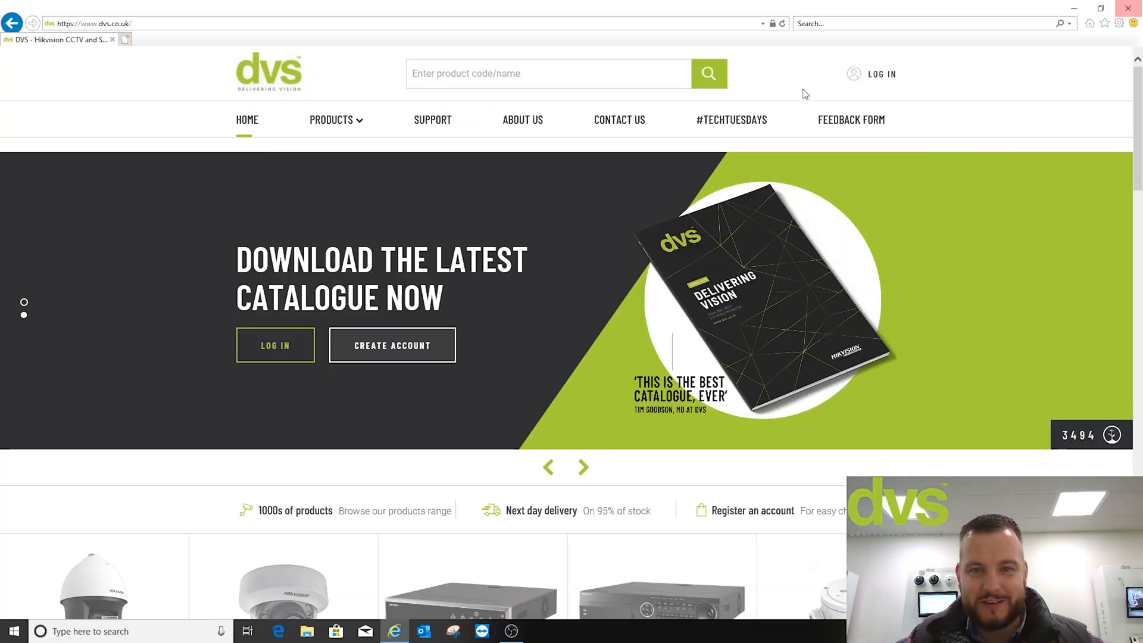
pyautogui.moveTo(432, 119)
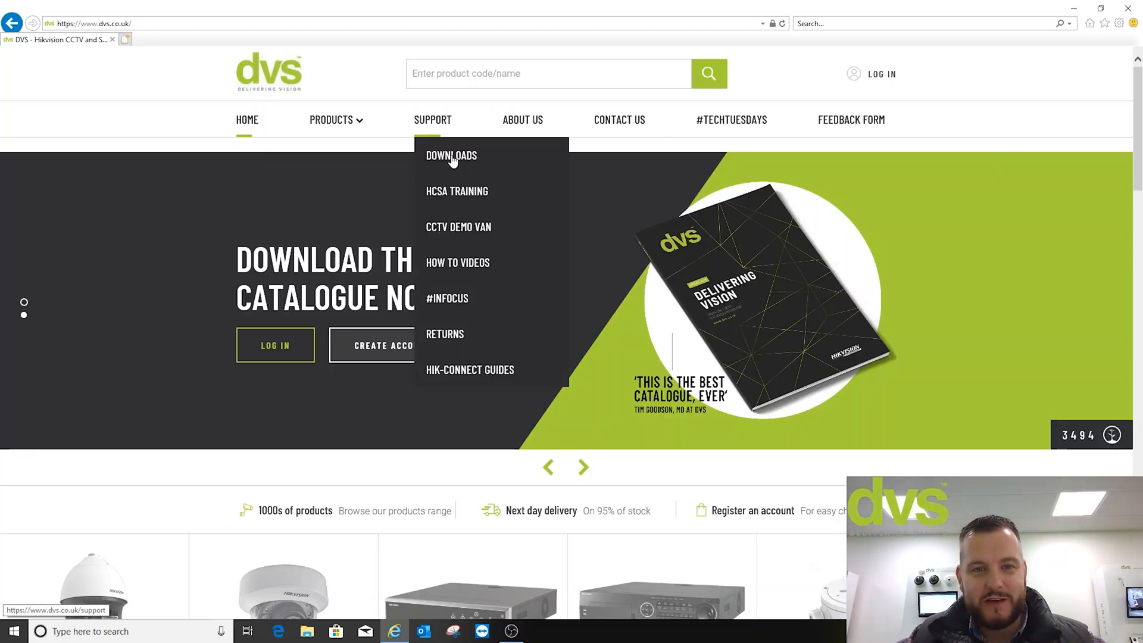
# From the DVS Support Downloads page, start the Hikvision Tools Manager download, reaching its Dropbox page.
pyautogui.click(432, 119)
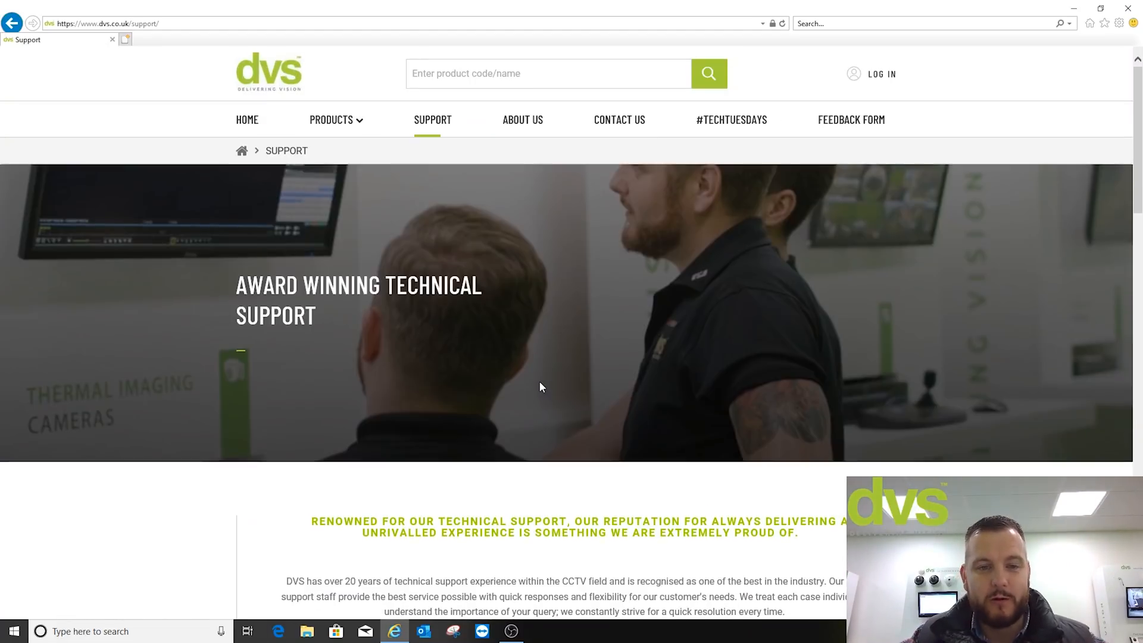
pyautogui.scroll(-3)
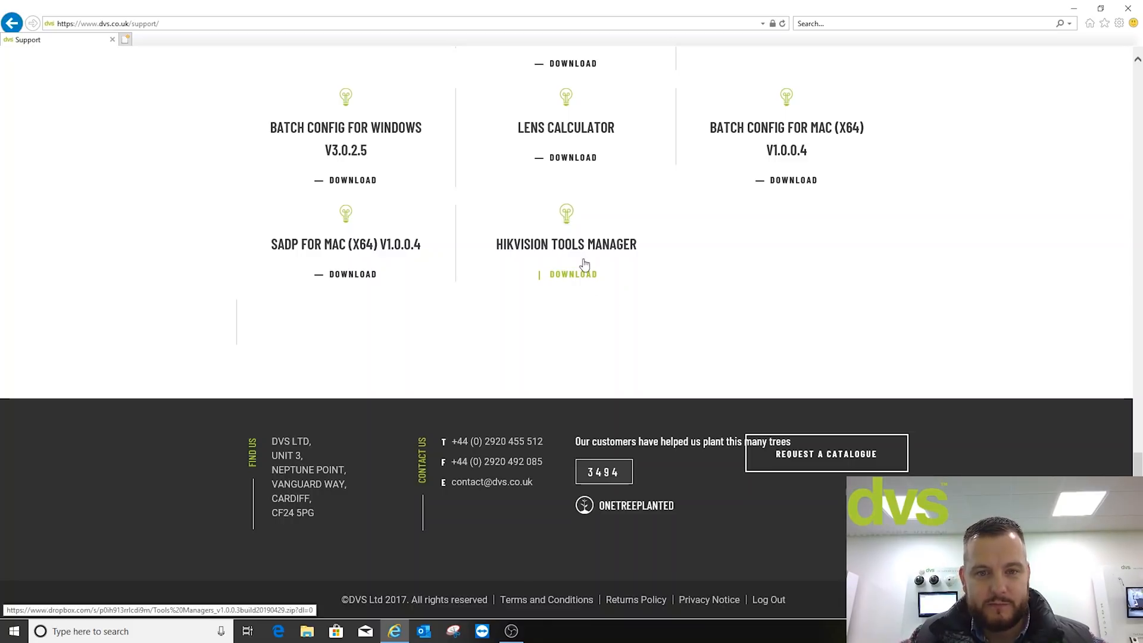
pyautogui.click(573, 274)
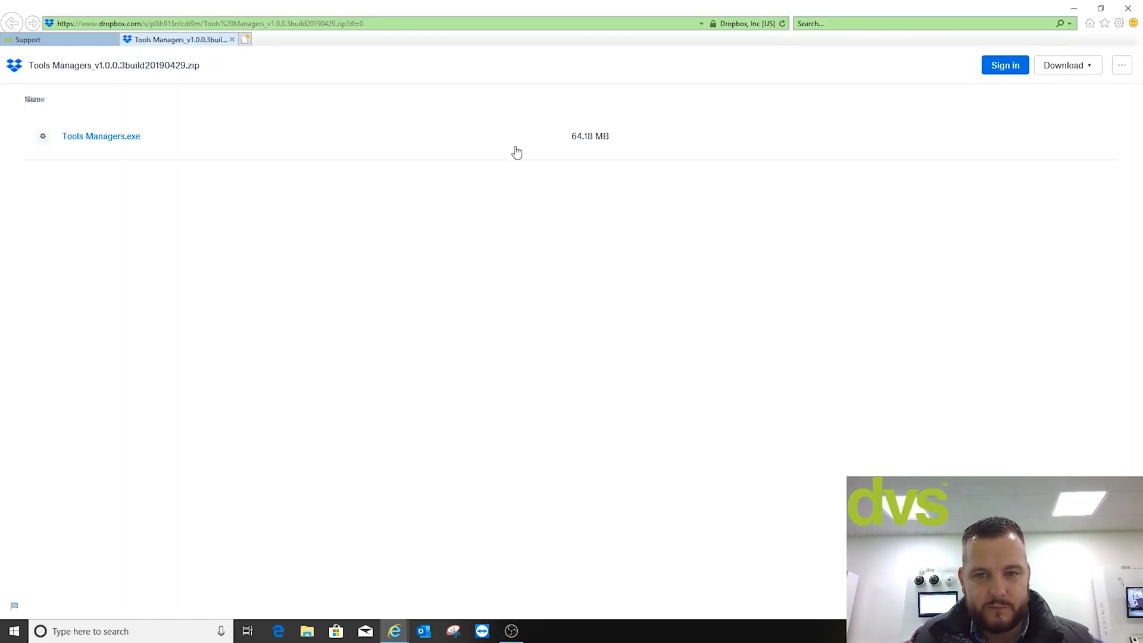
# Download the Tools Managers zip directly from Dropbox and save it to the Desktop.
pyautogui.click(1121, 64)
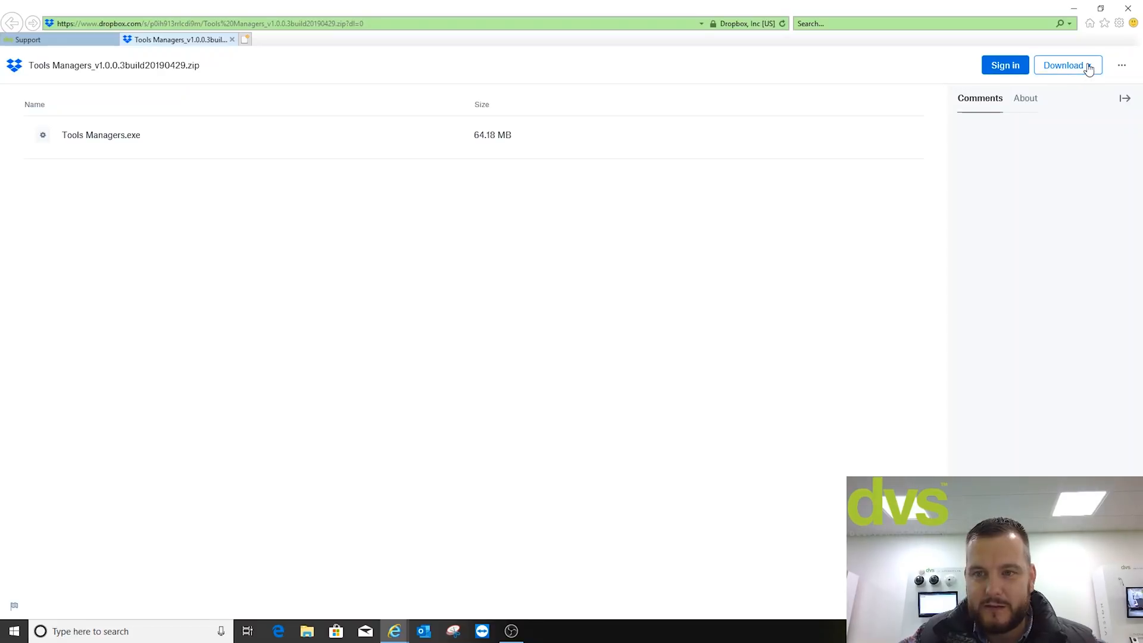
pyautogui.click(1092, 64)
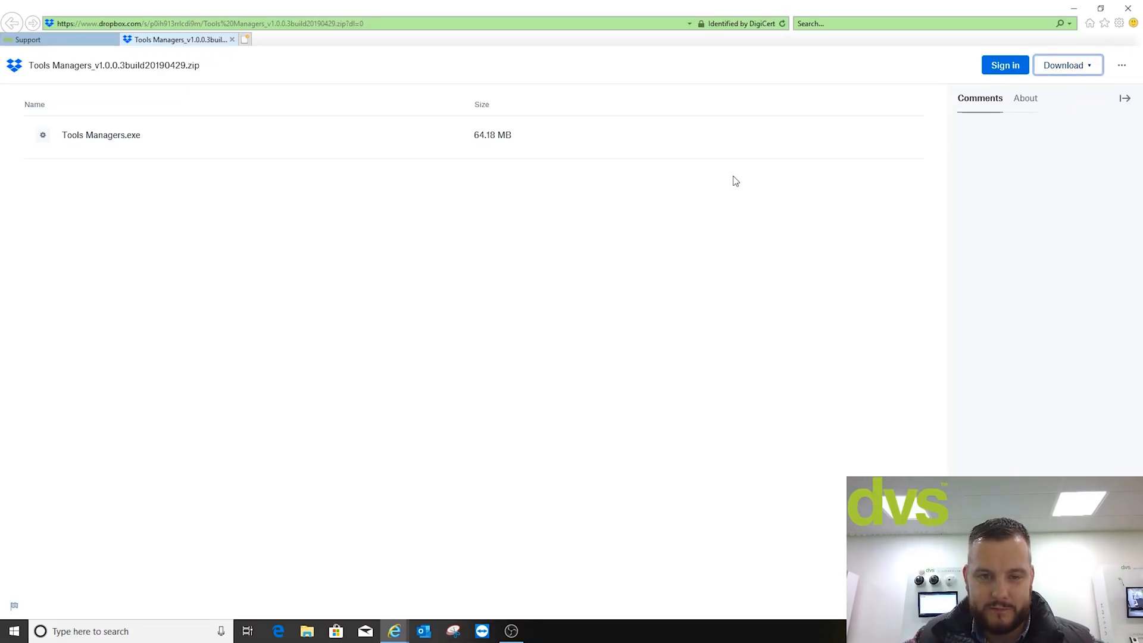
pyautogui.click(1063, 64)
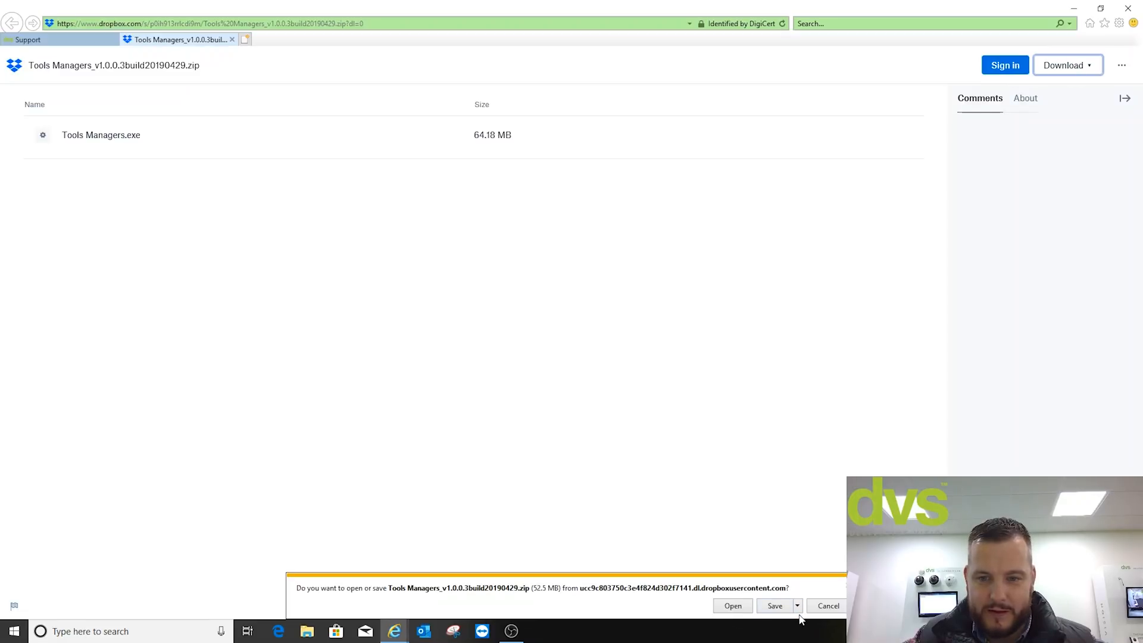
pyautogui.moveTo(459, 61)
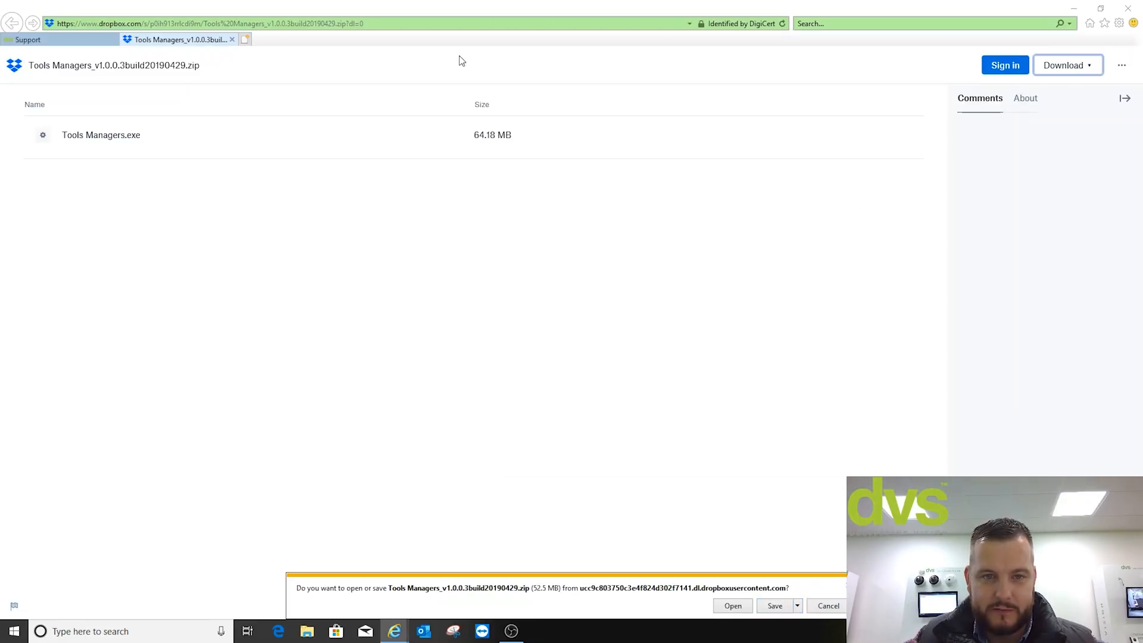
pyautogui.click(774, 606)
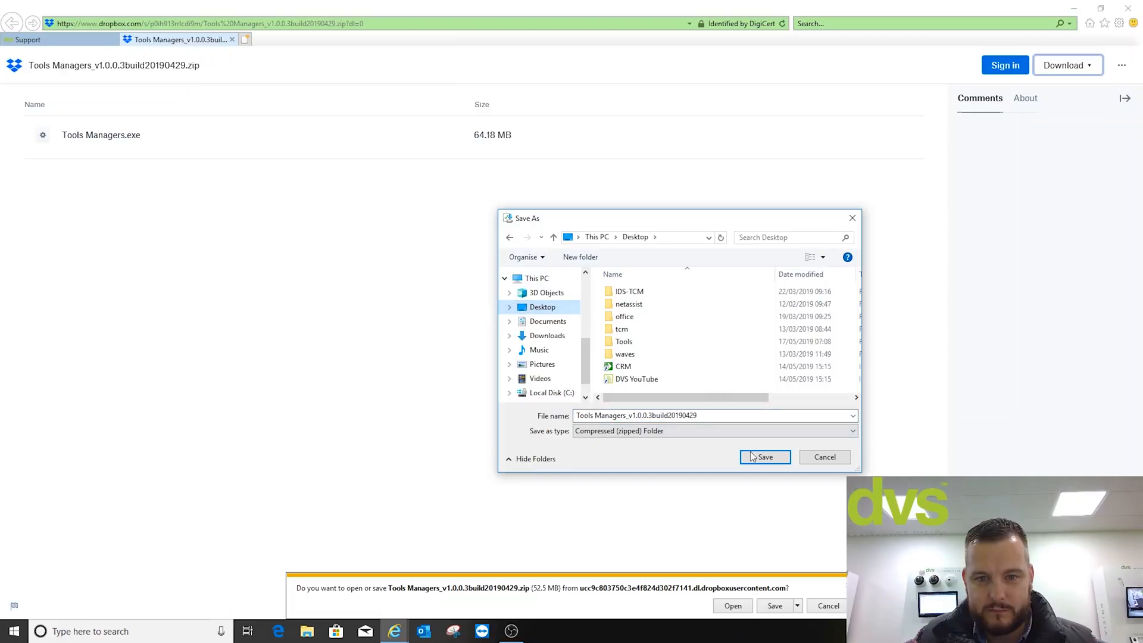
pyautogui.click(764, 457)
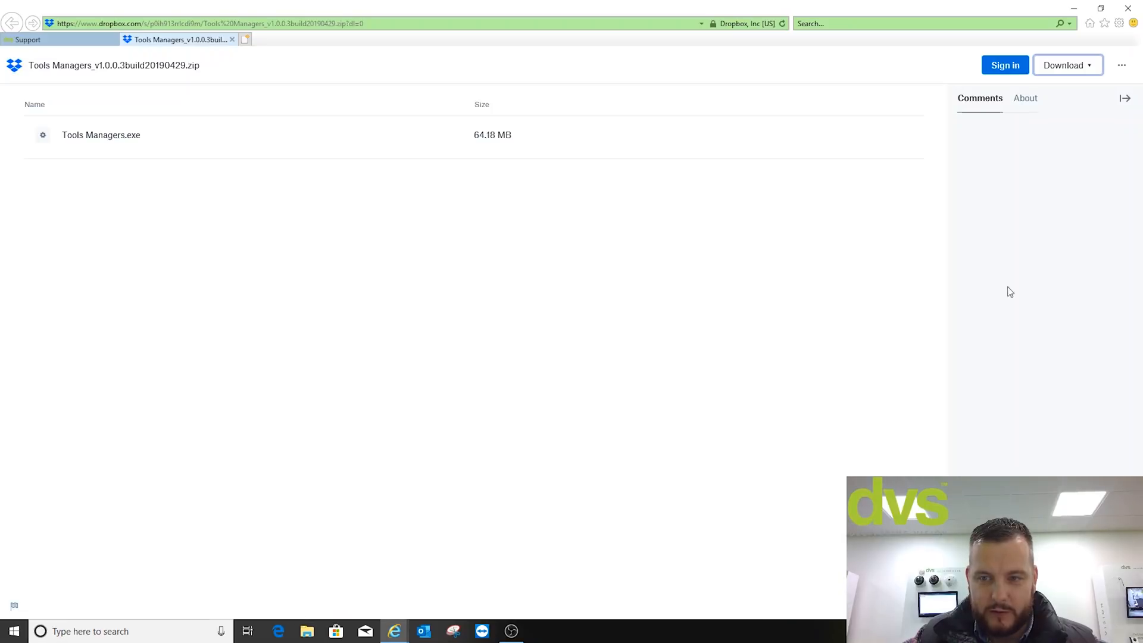
# Close Internet Explorer with all its tabs.
pyautogui.click(1128, 8)
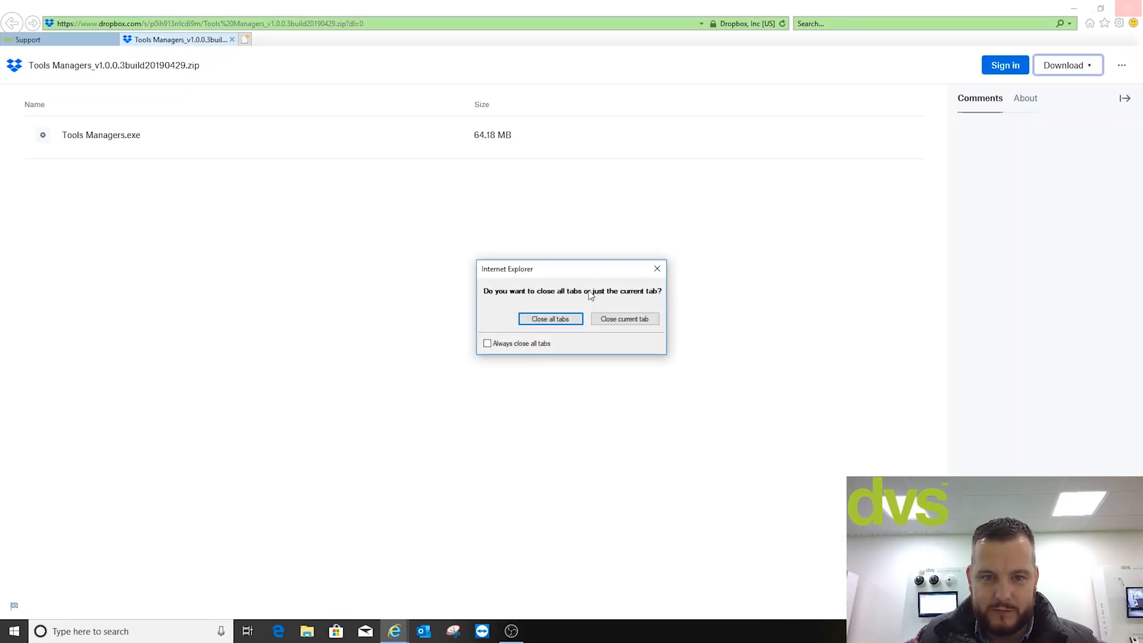
pyautogui.click(550, 319)
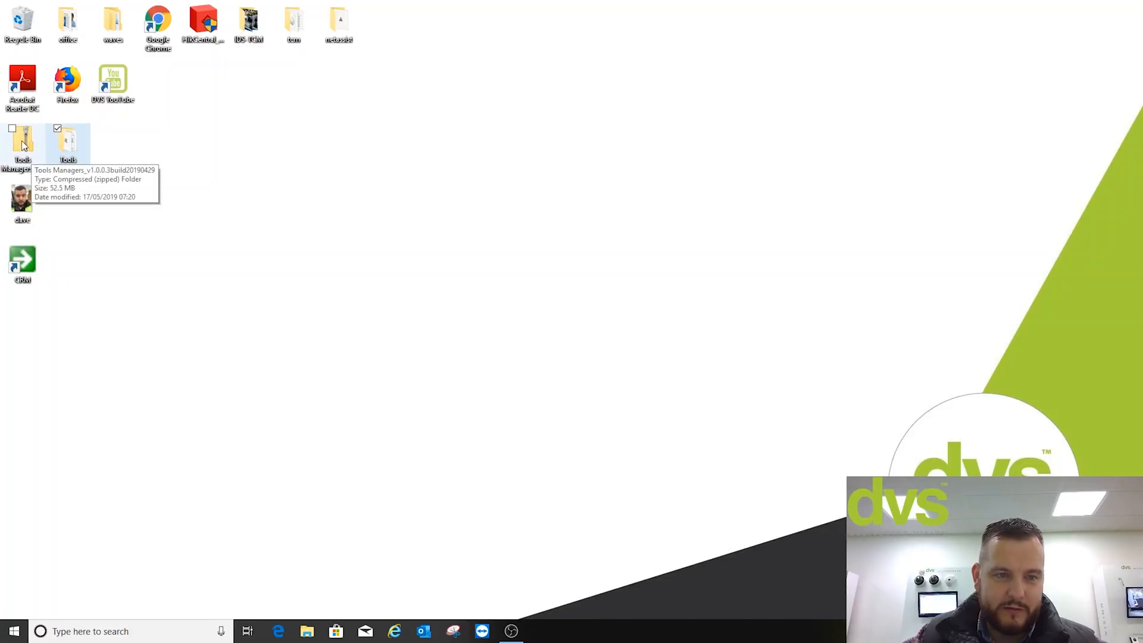
# Extract the zip onto the desktop and launch the Tools Managers installer.
pyautogui.rightClick(21, 142)
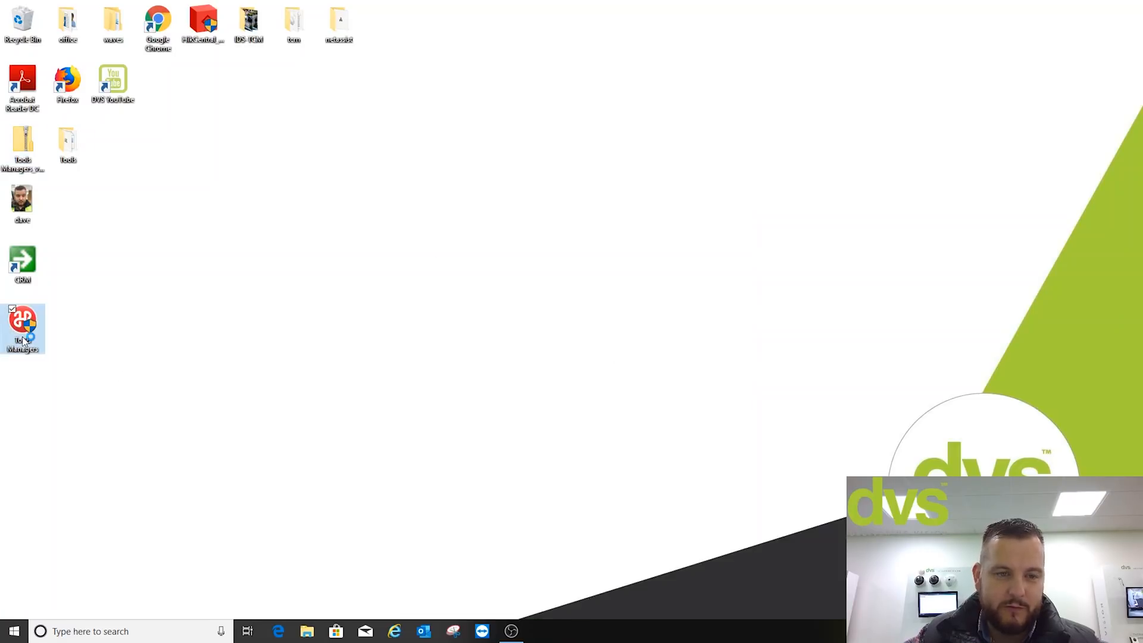
pyautogui.doubleClick(22, 329)
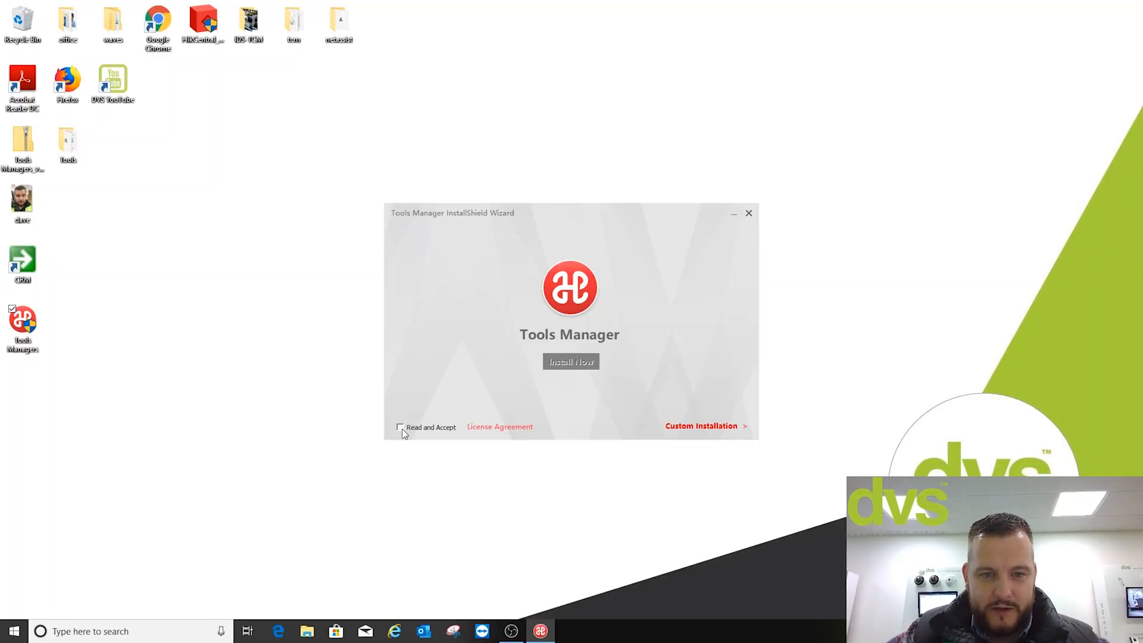
# Accept the license agreement so Tools Manager installs and launches with a desktop shortcut.
pyautogui.click(570, 361)
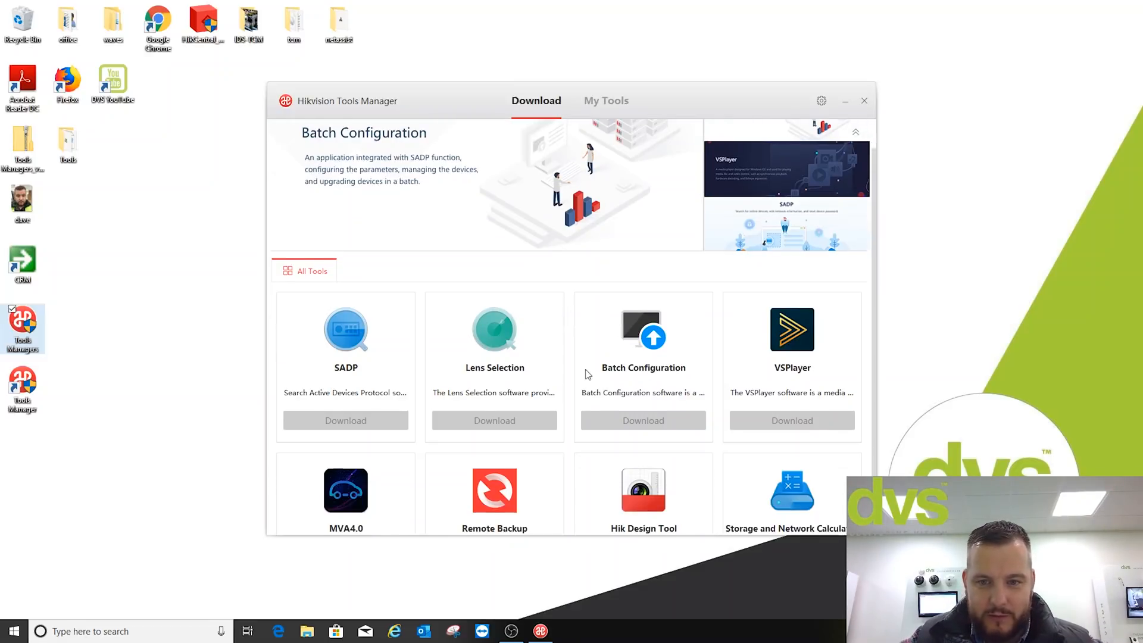
# Start downloading Lens Selection and Remote Backup, then show the settings panel with version V1.0.0.3.
pyautogui.scroll(-3)
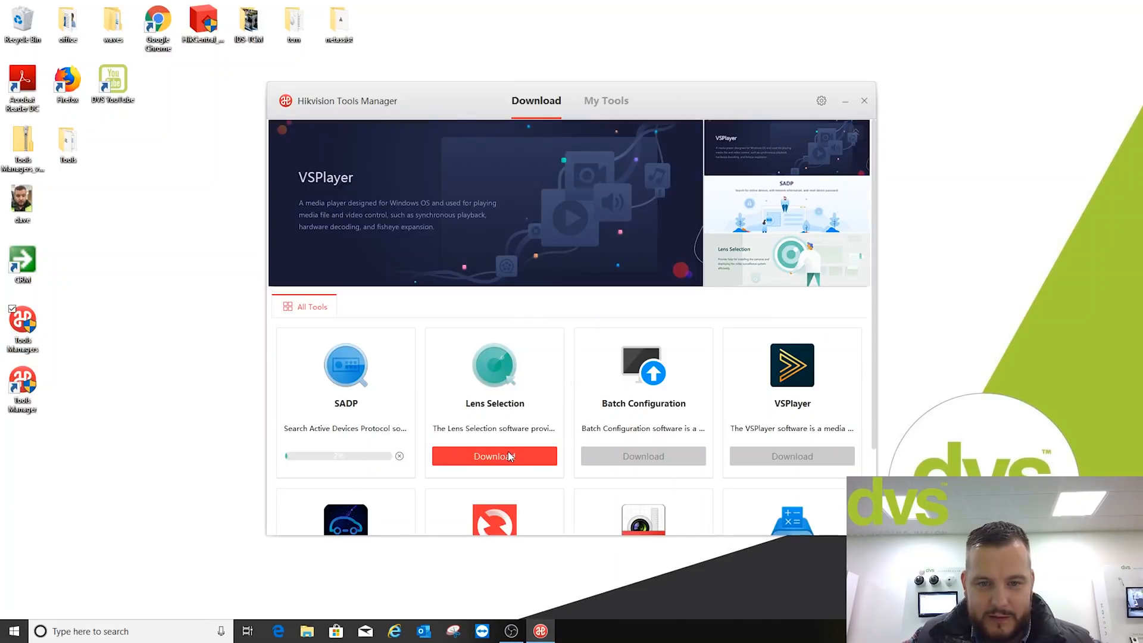
pyautogui.click(493, 456)
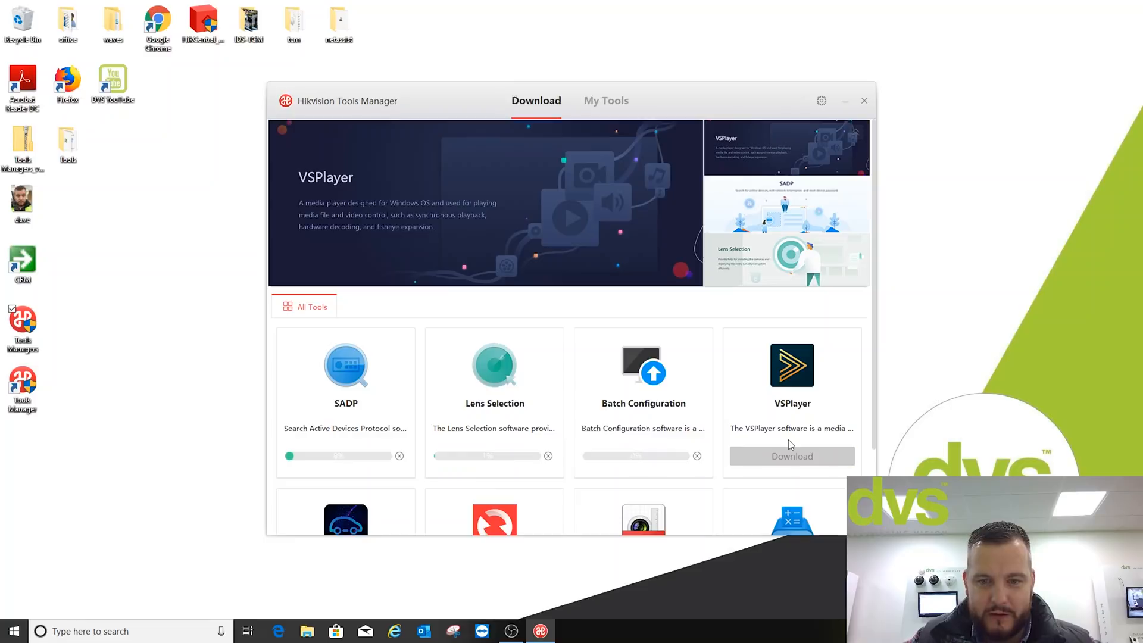
pyautogui.scroll(-3)
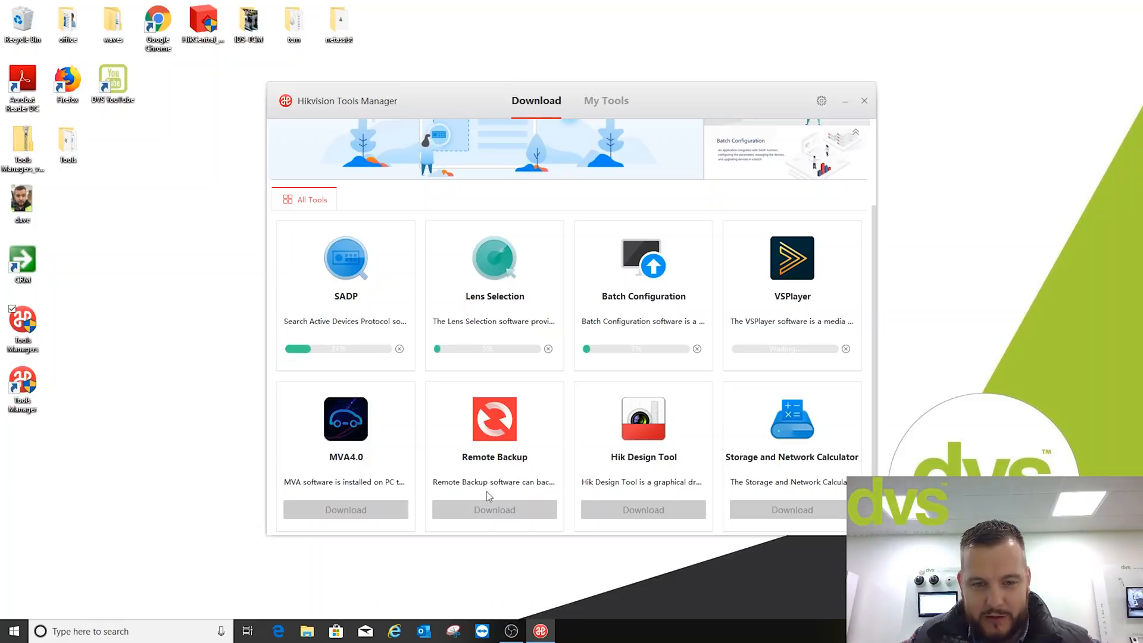
pyautogui.click(643, 510)
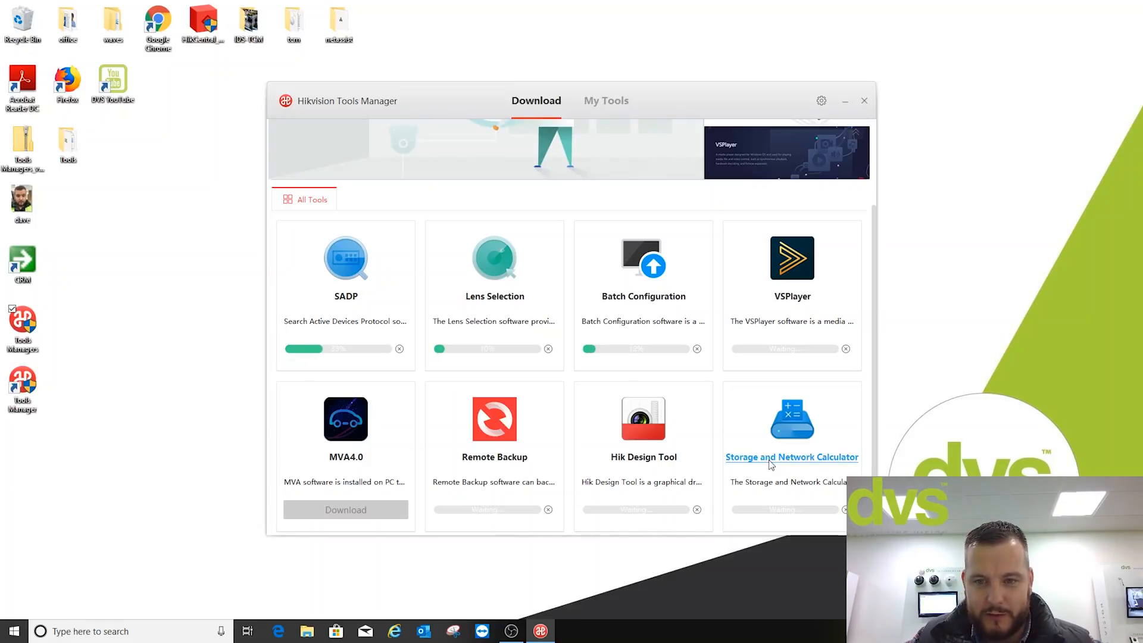
pyautogui.scroll(-3)
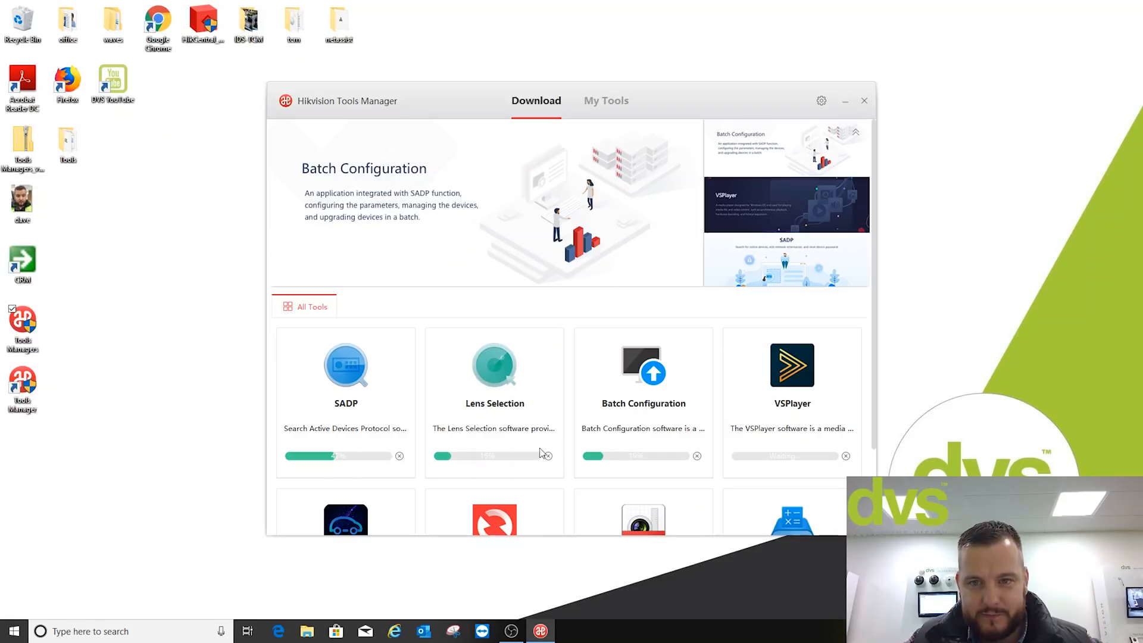
pyautogui.click(822, 100)
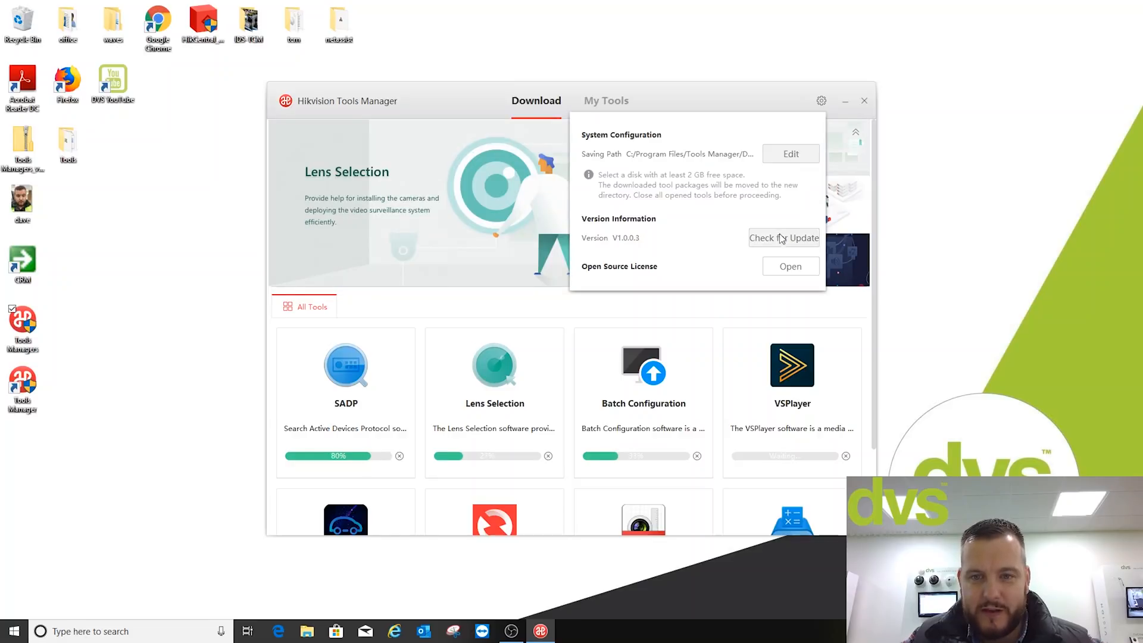
# Check for a newer Tools Manager version, landing on the Lens Selection details page (V2.0.2.3).
pyautogui.click(784, 238)
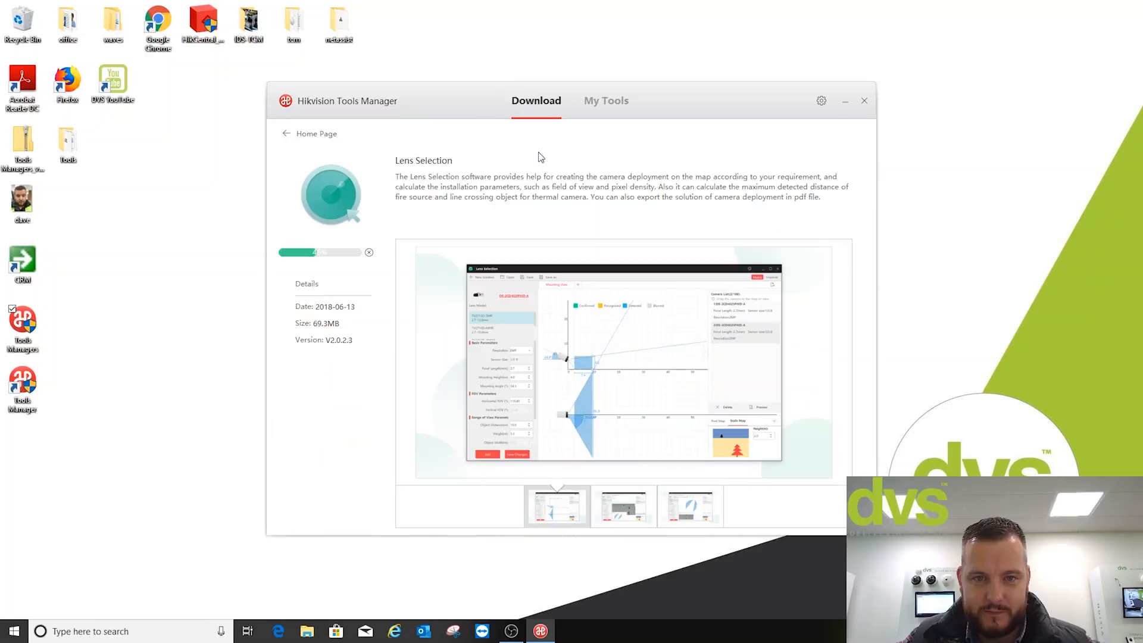
# Review the Lens Selection details once more and return to the full tool catalogue with SADP ready.
pyautogui.click(286, 134)
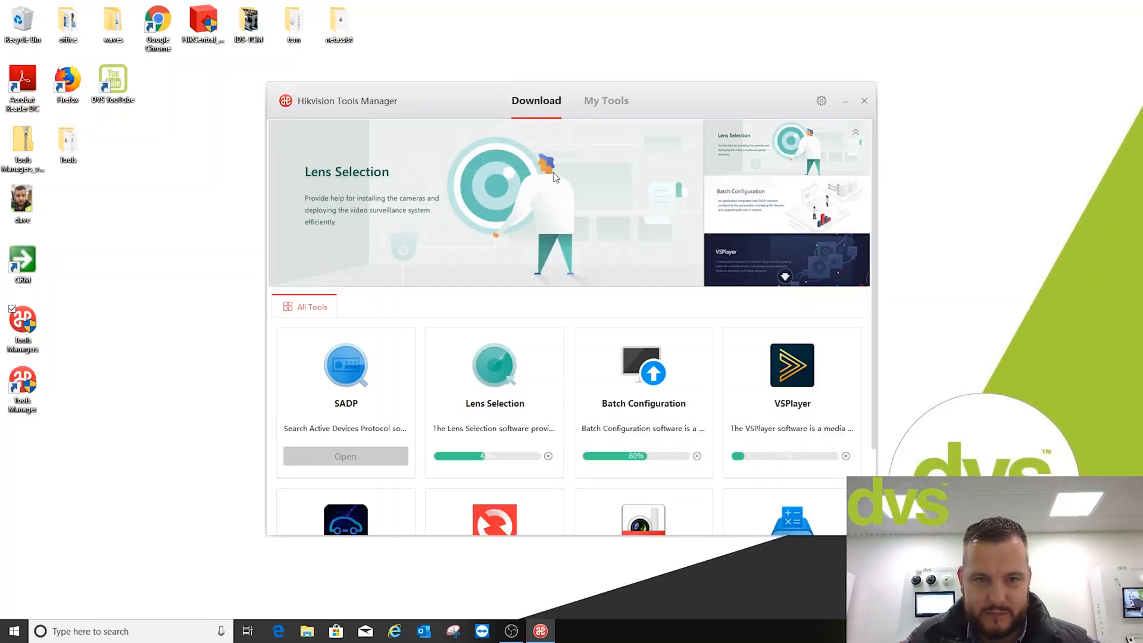
pyautogui.click(494, 365)
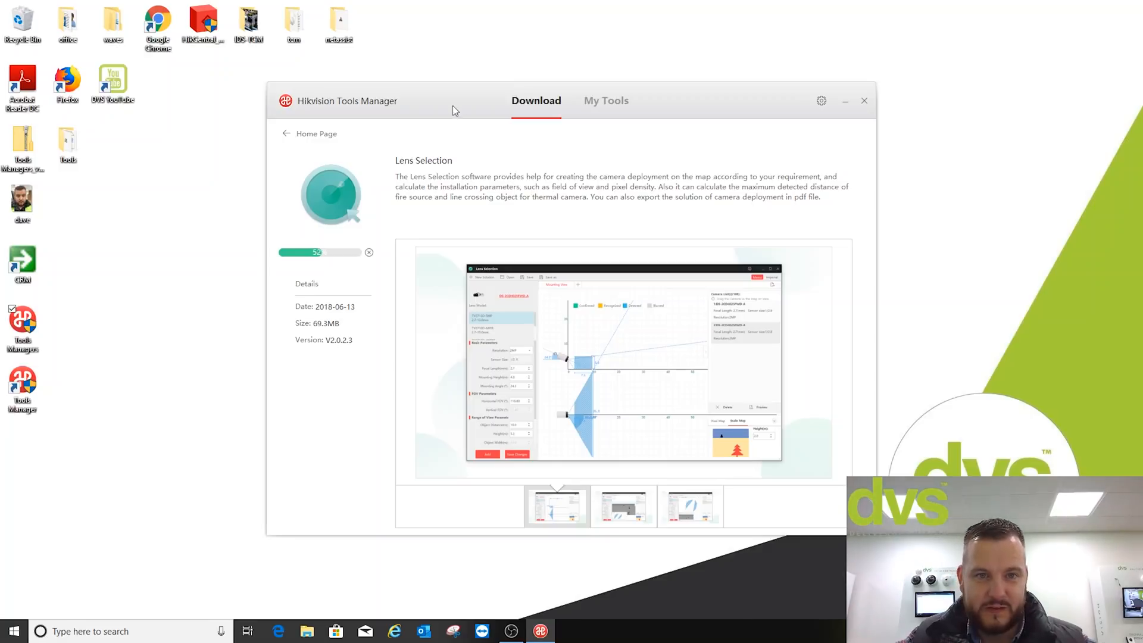
pyautogui.click(285, 133)
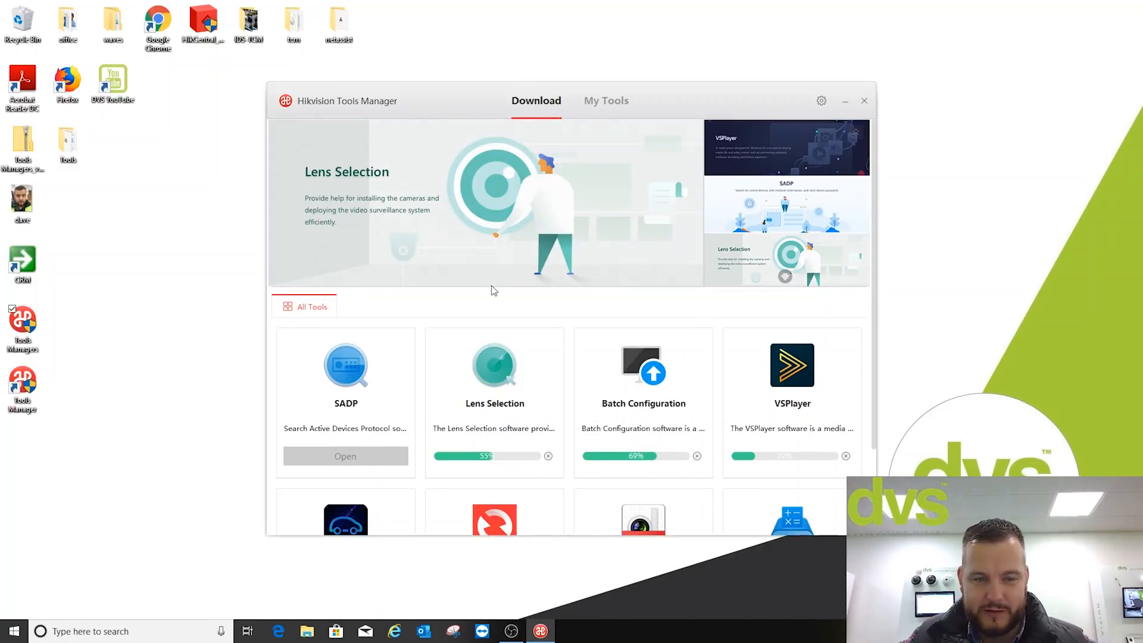
pyautogui.scroll(-3)
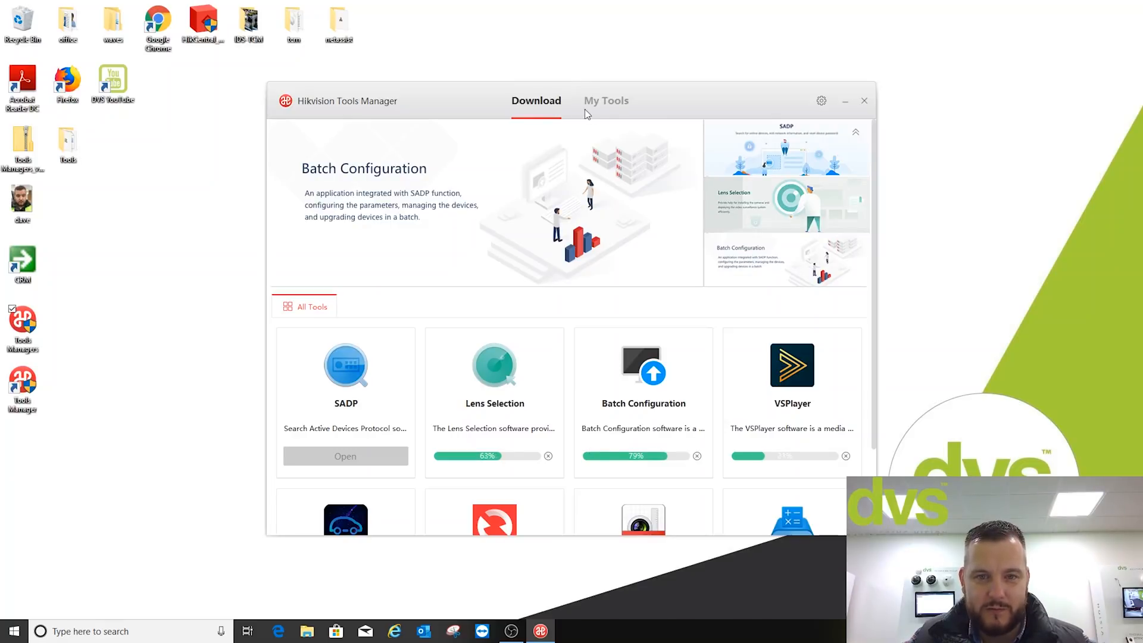
# Check My Tools for upgradeable tools (none pending), then watch VSPlayer downloading in the Download list.
pyautogui.click(606, 100)
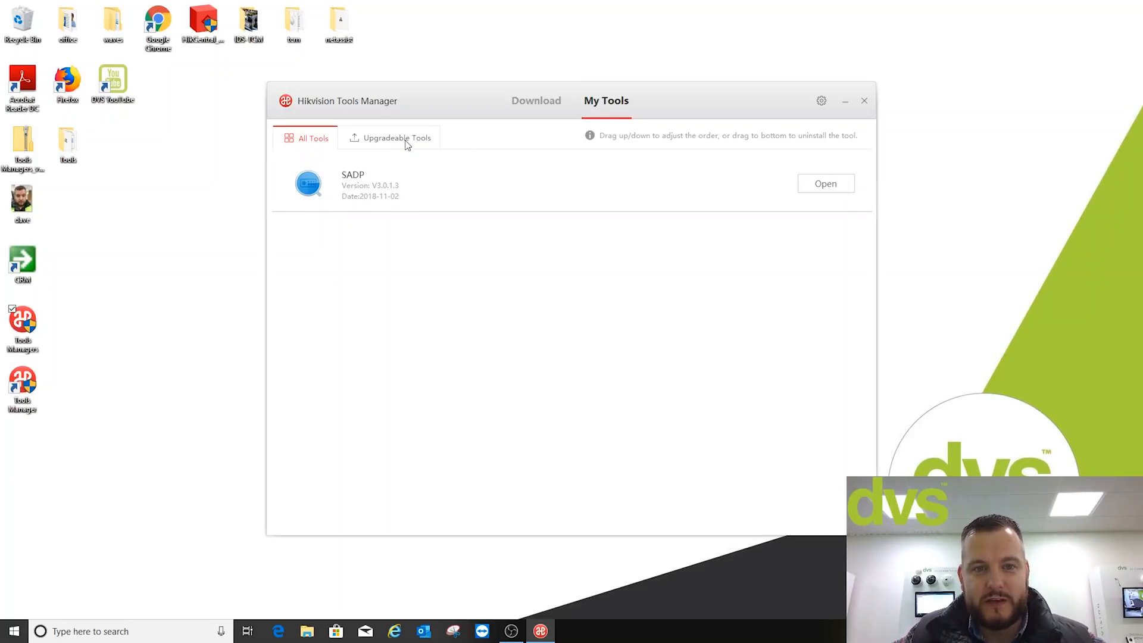
pyautogui.moveTo(397, 139)
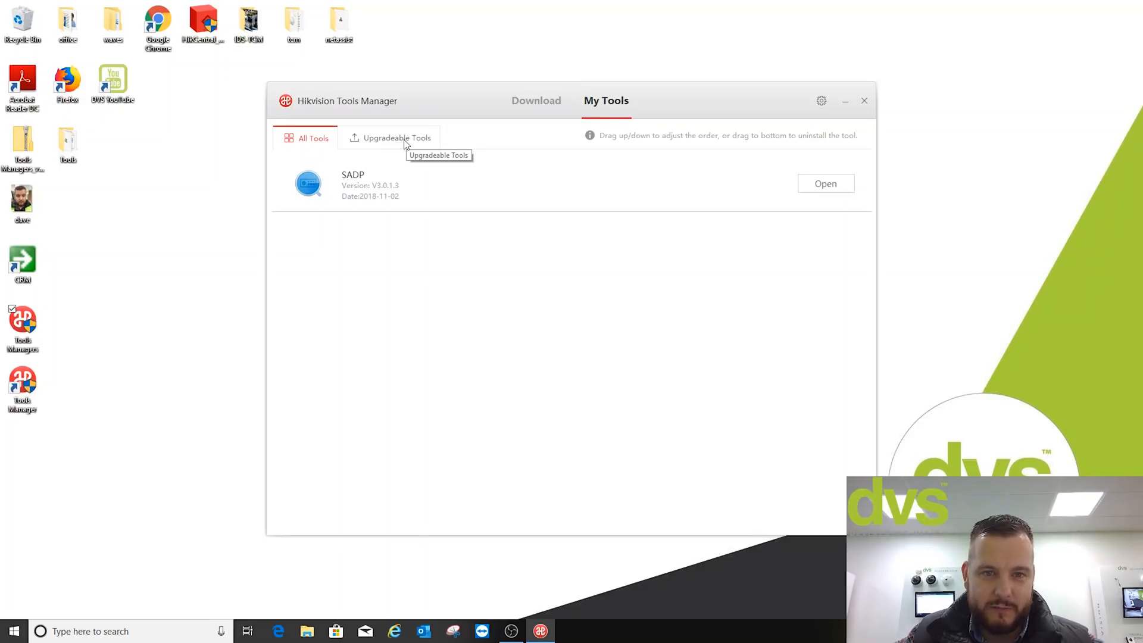
pyautogui.click(396, 138)
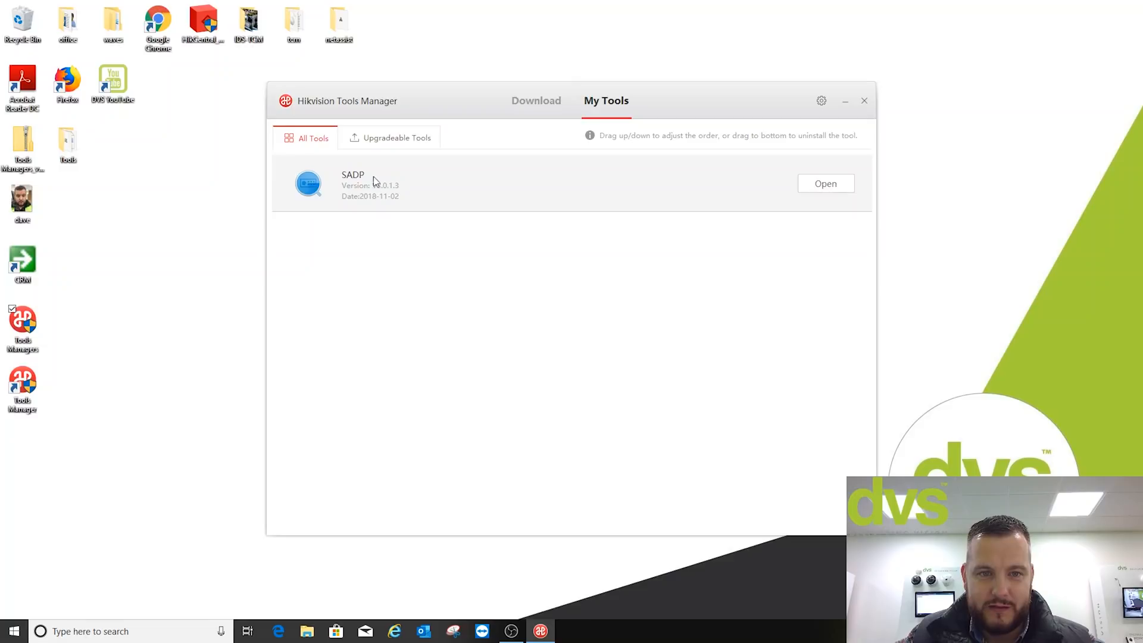
pyautogui.click(397, 138)
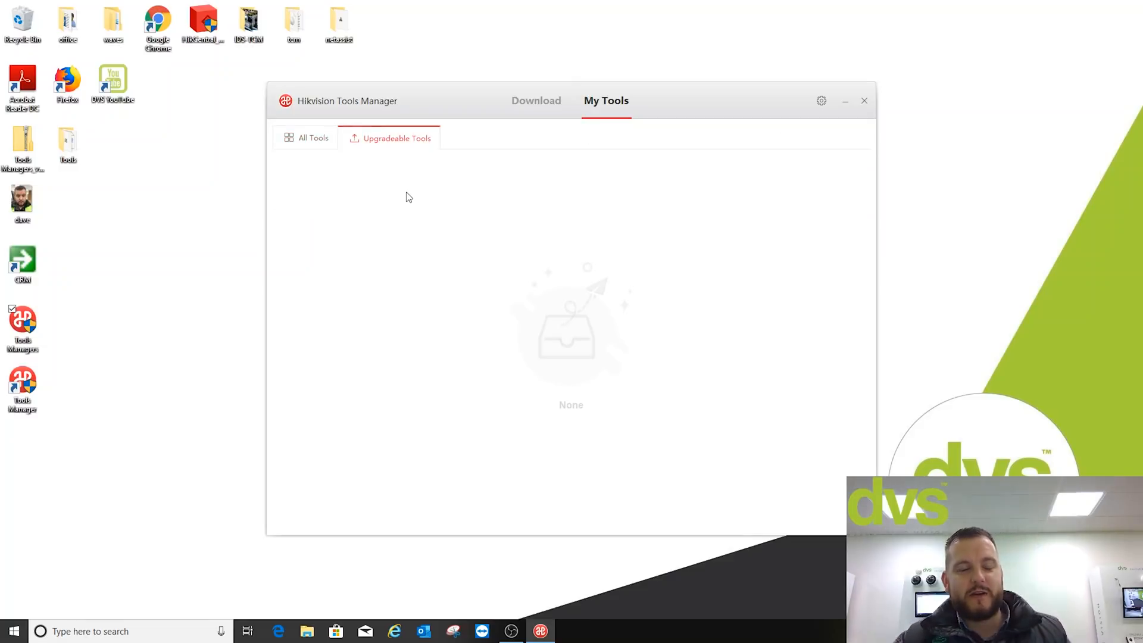
pyautogui.click(313, 138)
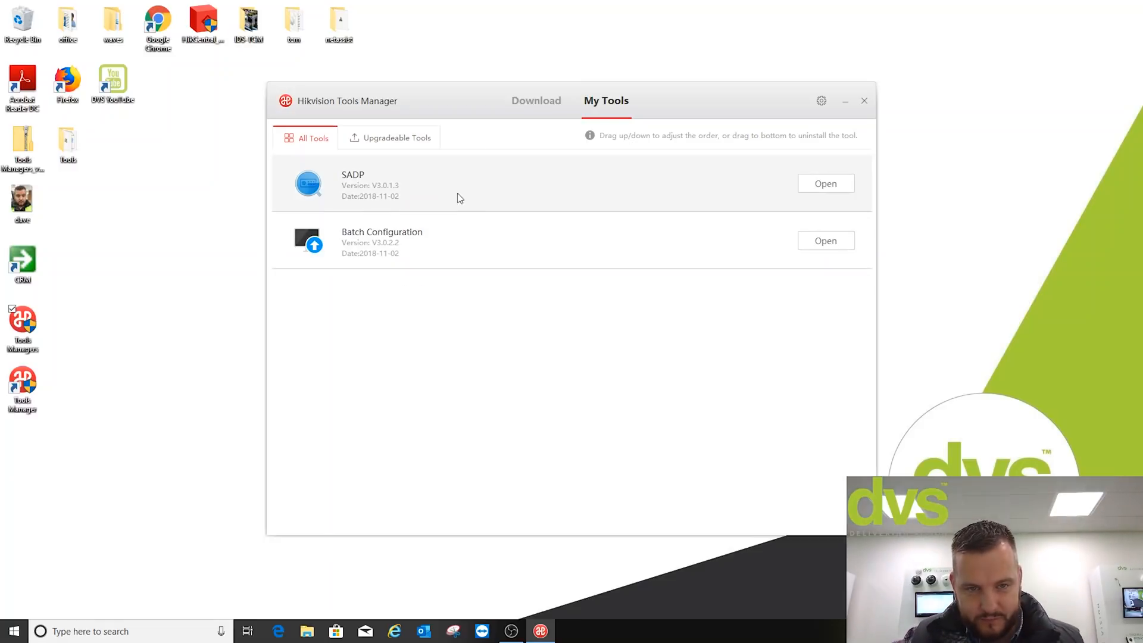
pyautogui.click(536, 100)
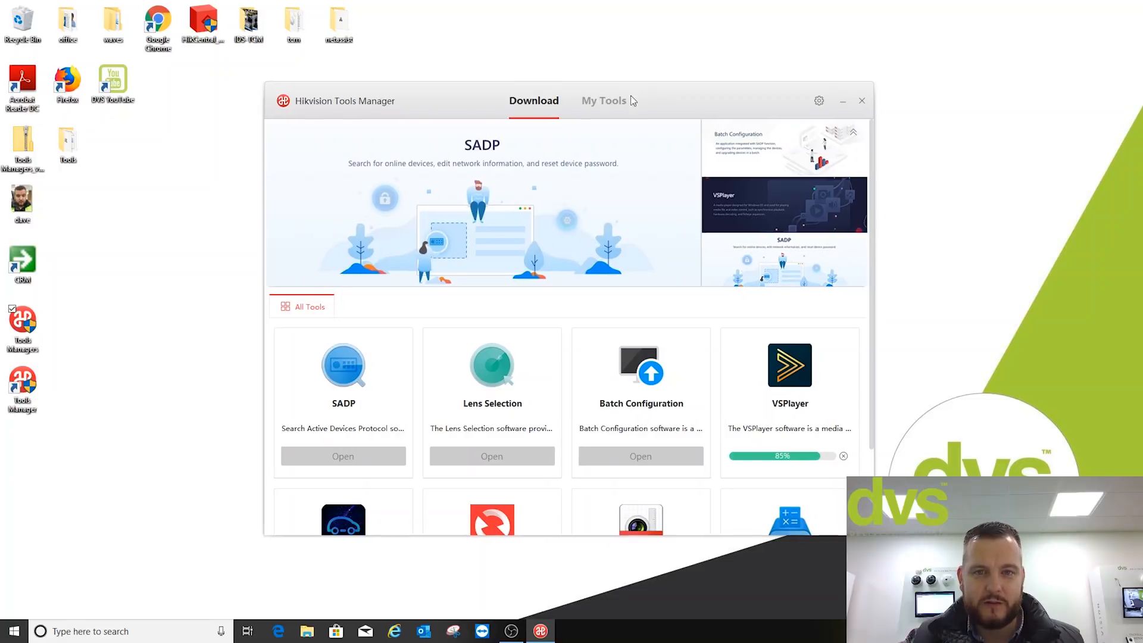
# Launch SADP from My Tools, allow it through the firewall to find two online devices, then close it.
pyautogui.click(603, 100)
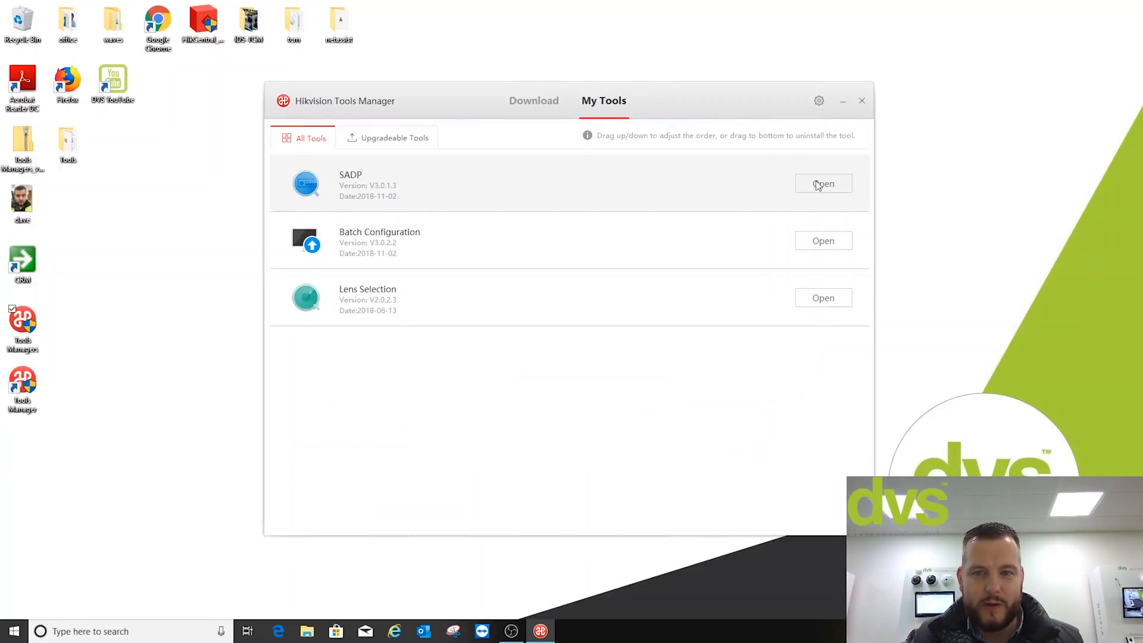
pyautogui.click(822, 184)
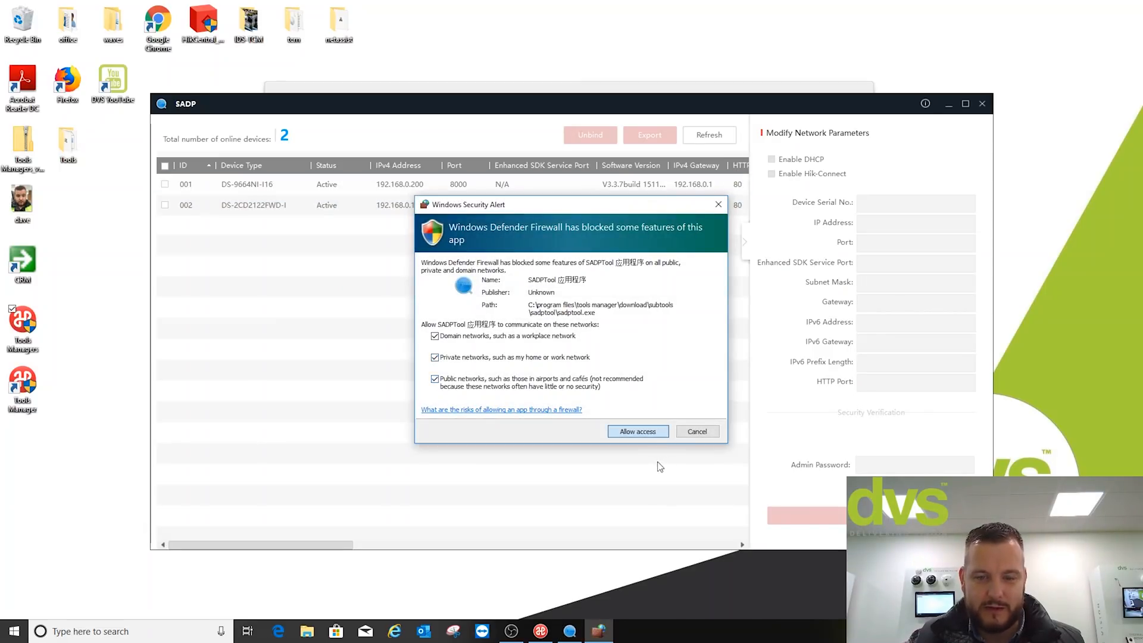
pyautogui.click(637, 431)
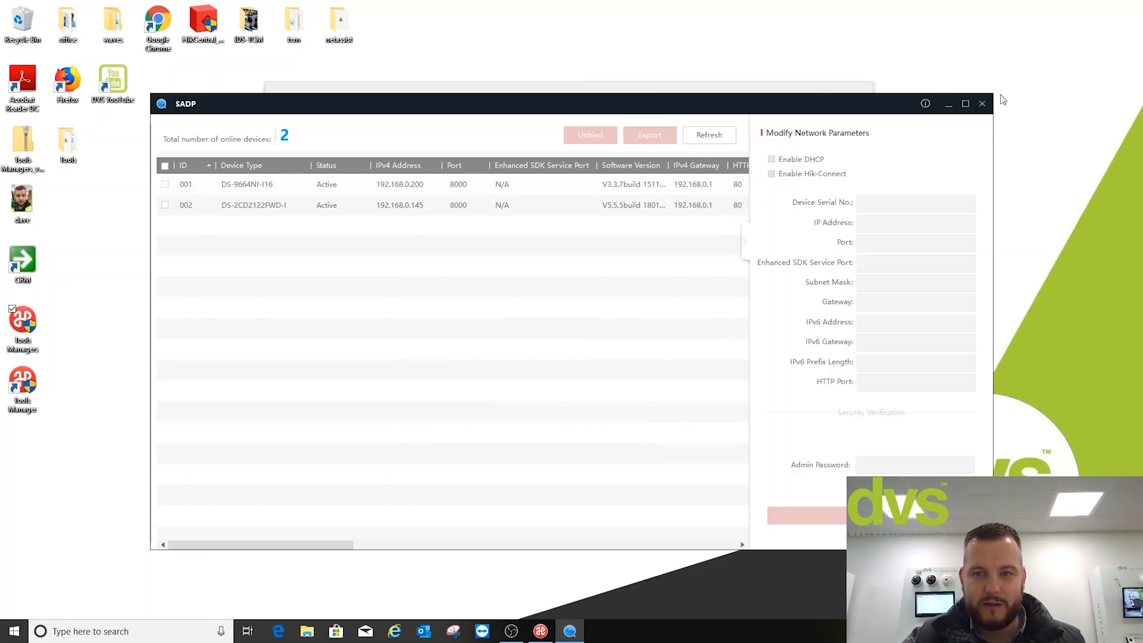
pyautogui.click(539, 631)
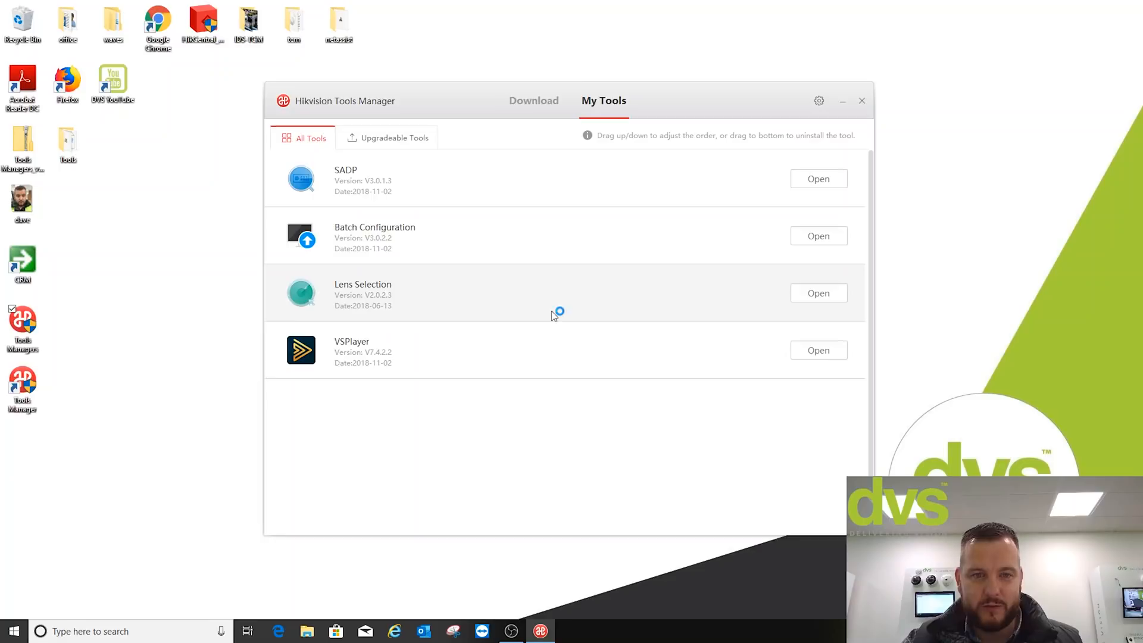
# Launch Batch Configuration, allow firewall access on private and public networks, then close it.
pyautogui.click(818, 236)
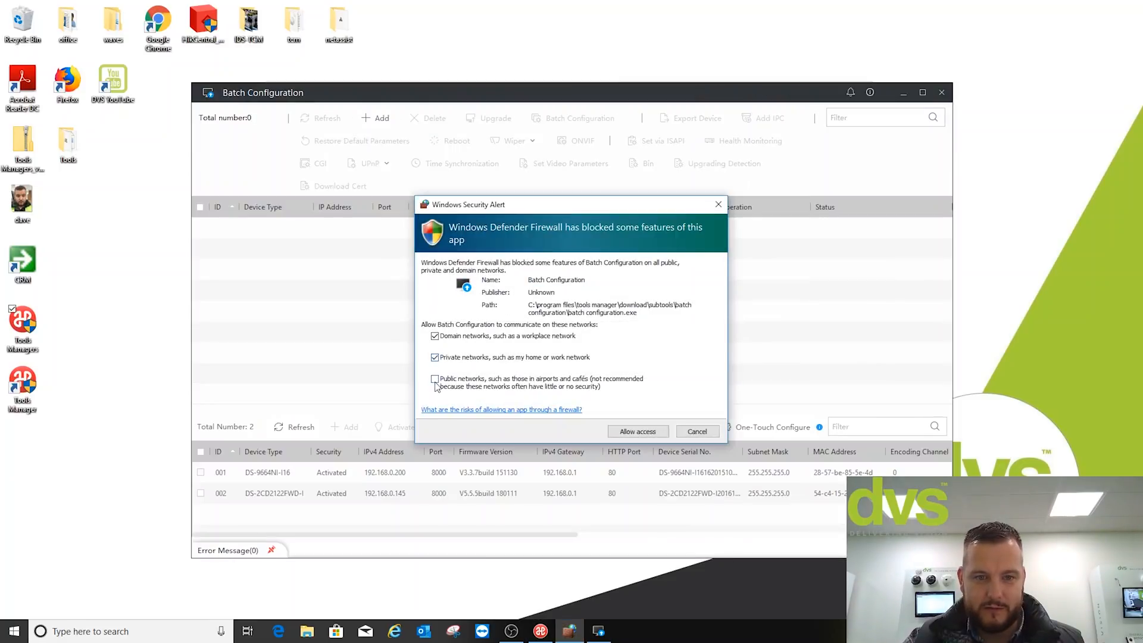
pyautogui.click(436, 378)
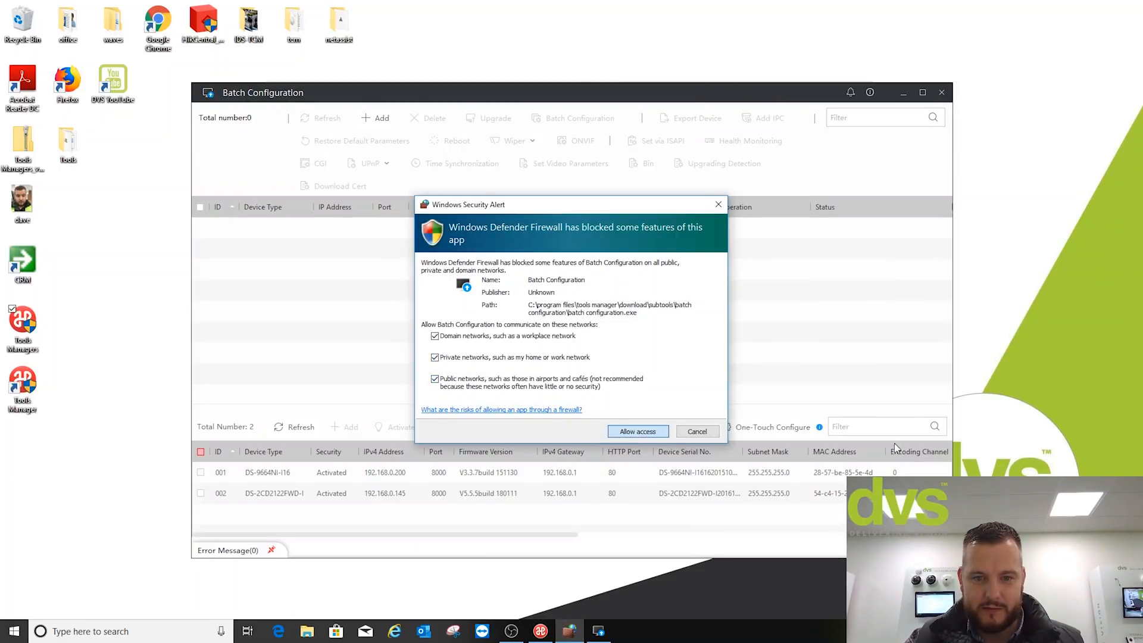
pyautogui.click(635, 431)
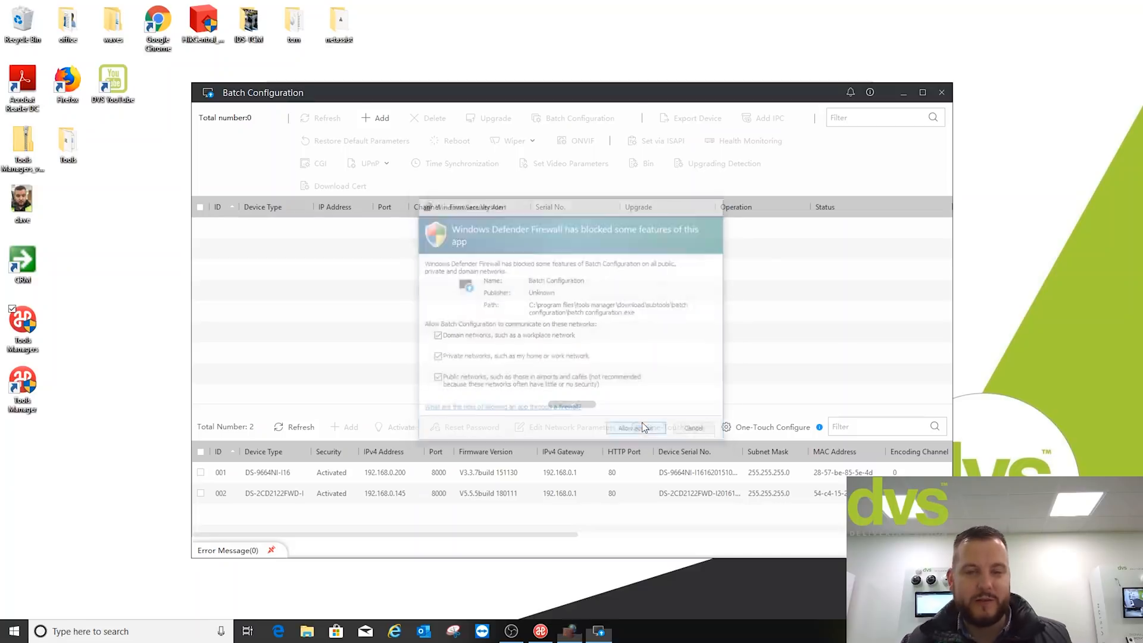
pyautogui.click(634, 428)
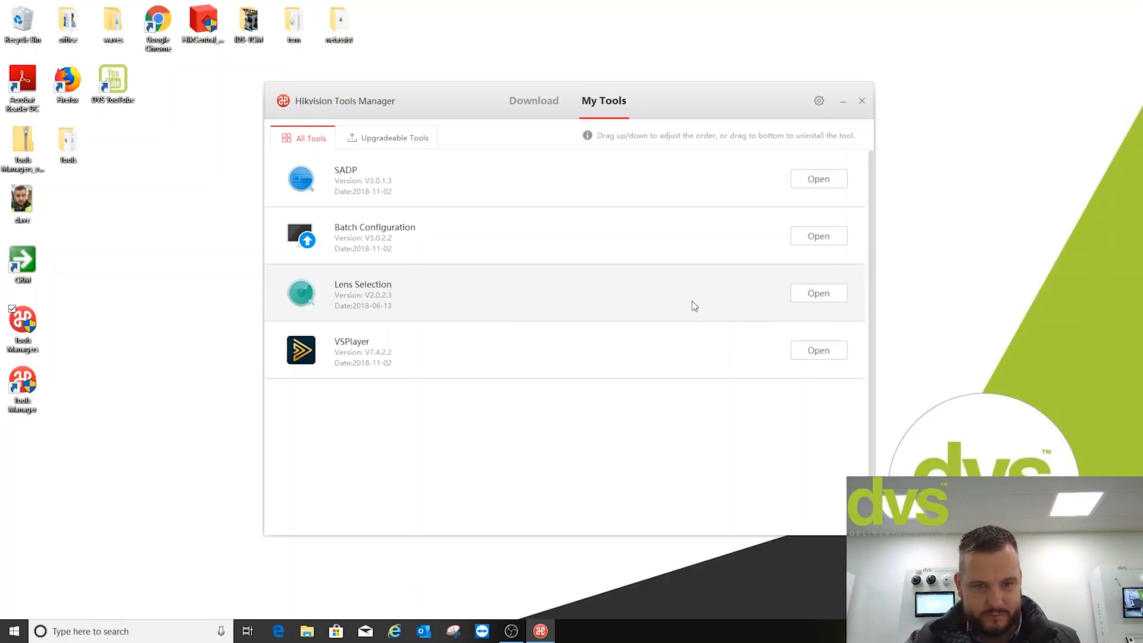
# Launch Remote Backup from My Tools, see no backup tasks, and exit it via the close X and OK.
pyautogui.click(818, 293)
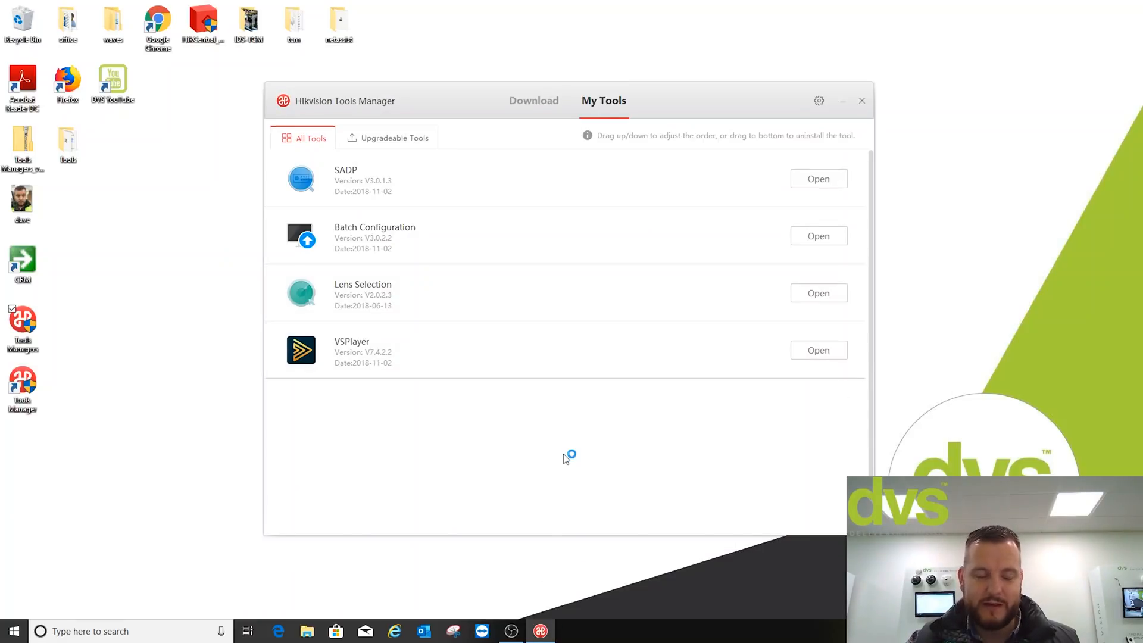
pyautogui.click(818, 350)
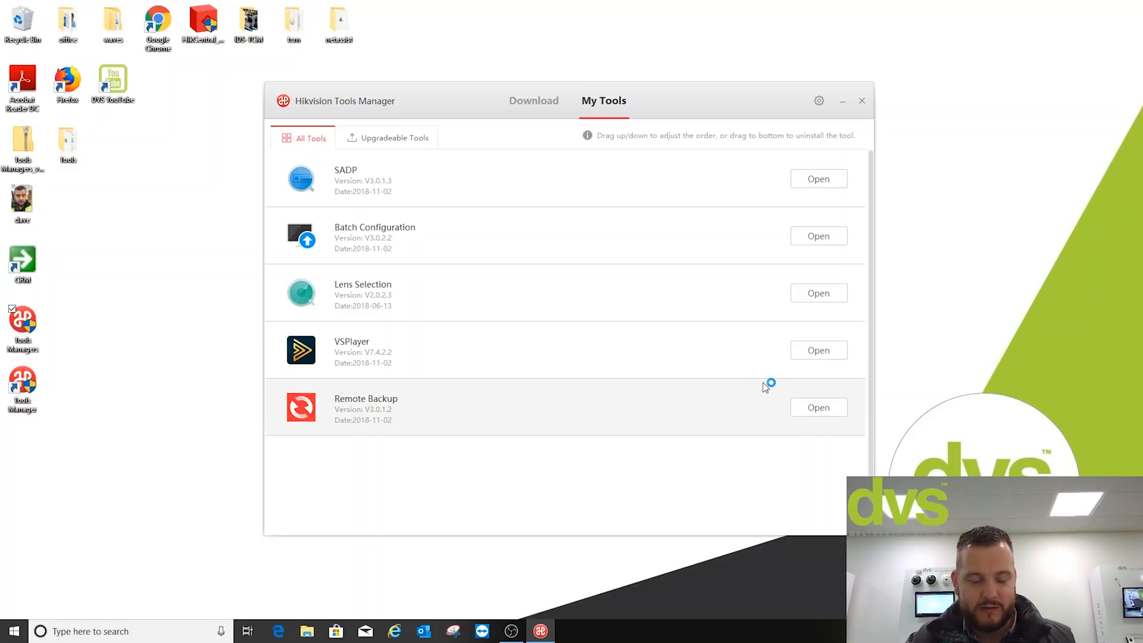
pyautogui.click(818, 407)
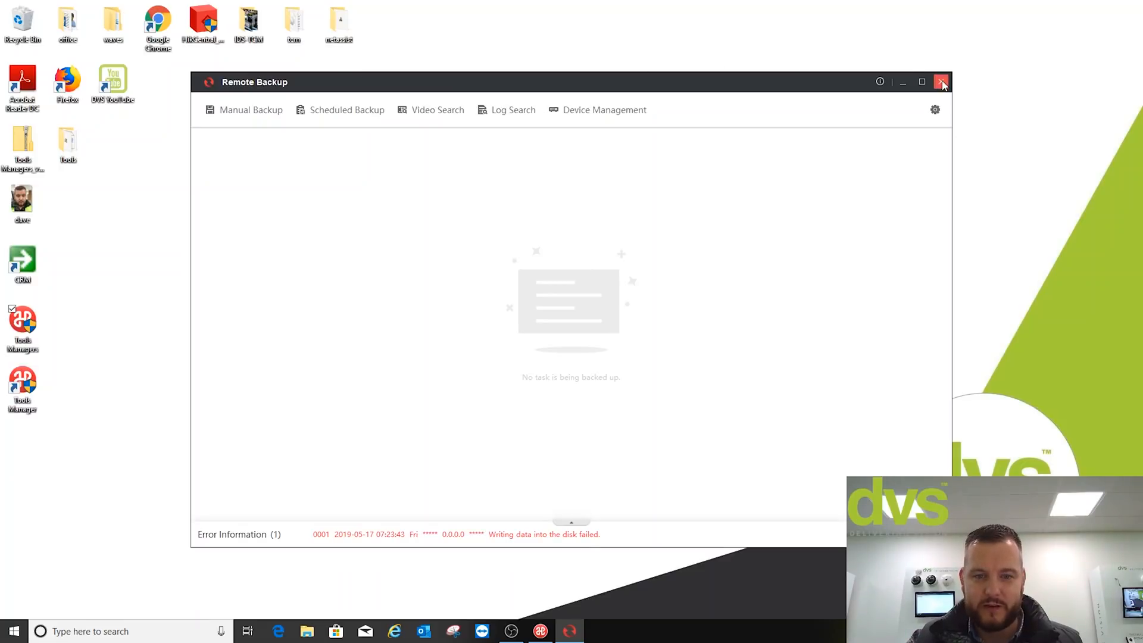
pyautogui.click(941, 81)
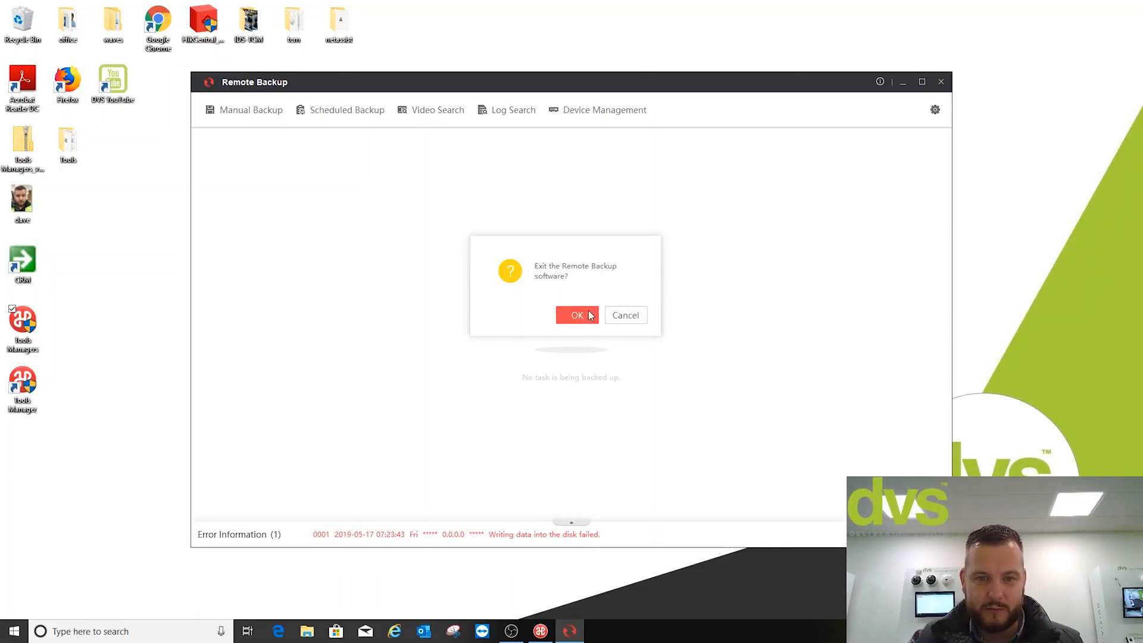
pyautogui.click(576, 314)
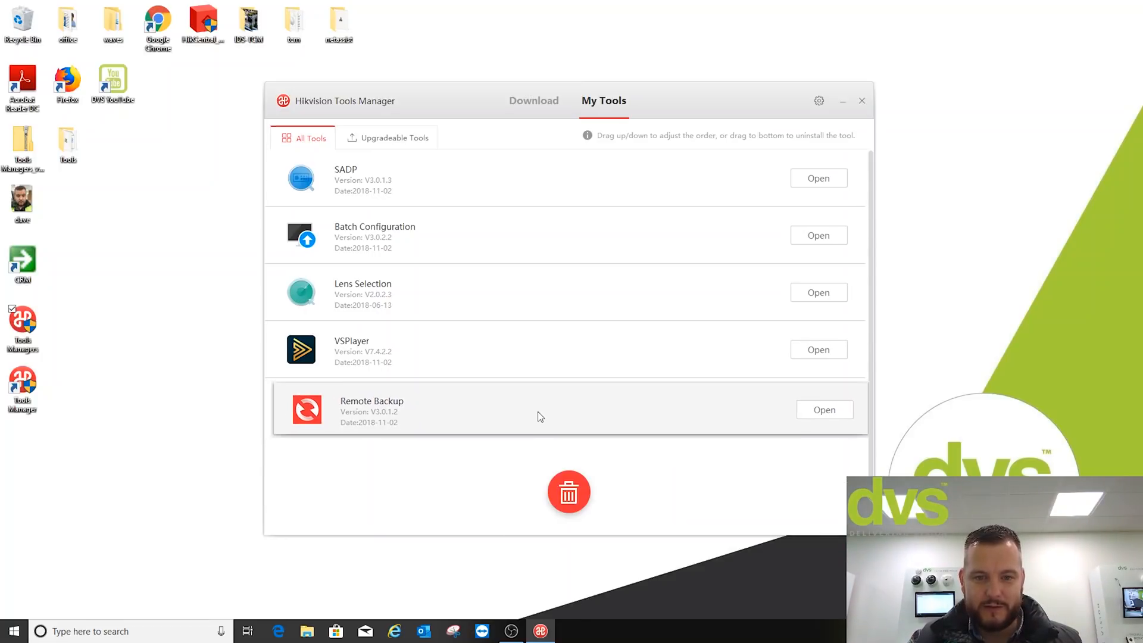
# View the Download list with Hik Design Tool and Storage and Network Calculator downloading, then exit Tools Manager.
pyautogui.moveTo(539, 408); pyautogui.dragTo(558, 460)
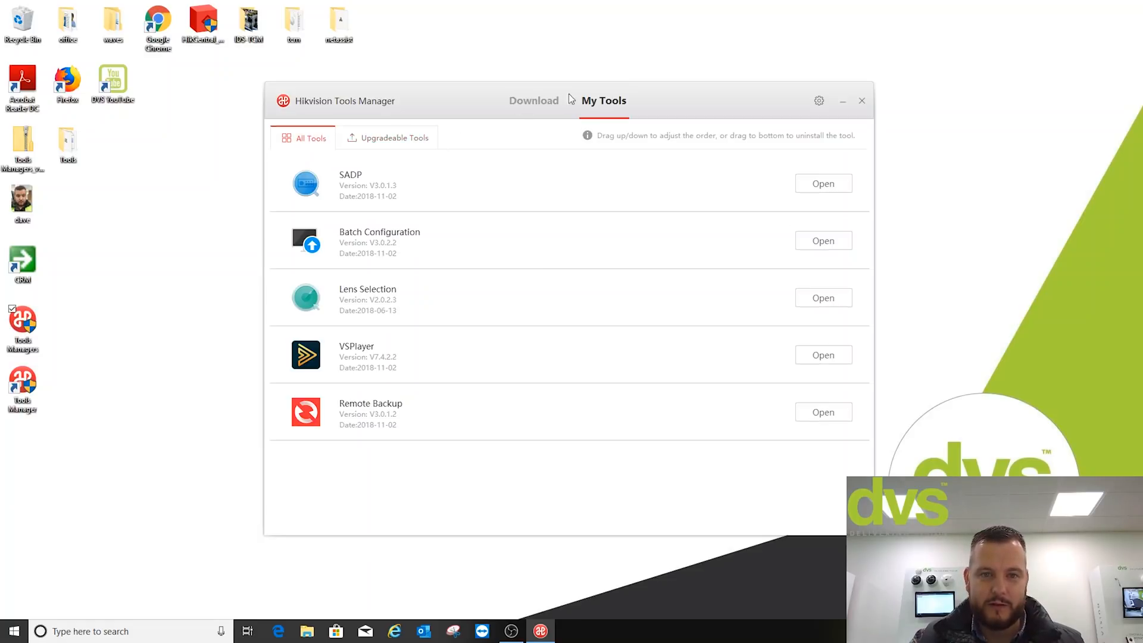
pyautogui.click(533, 100)
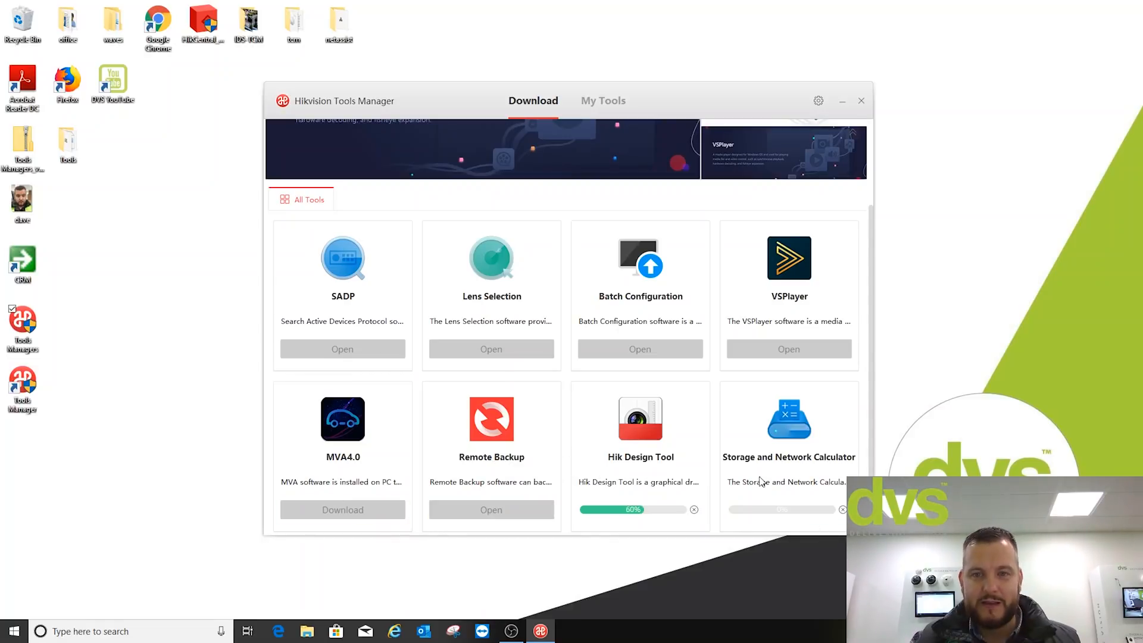
pyautogui.moveTo(863, 12)
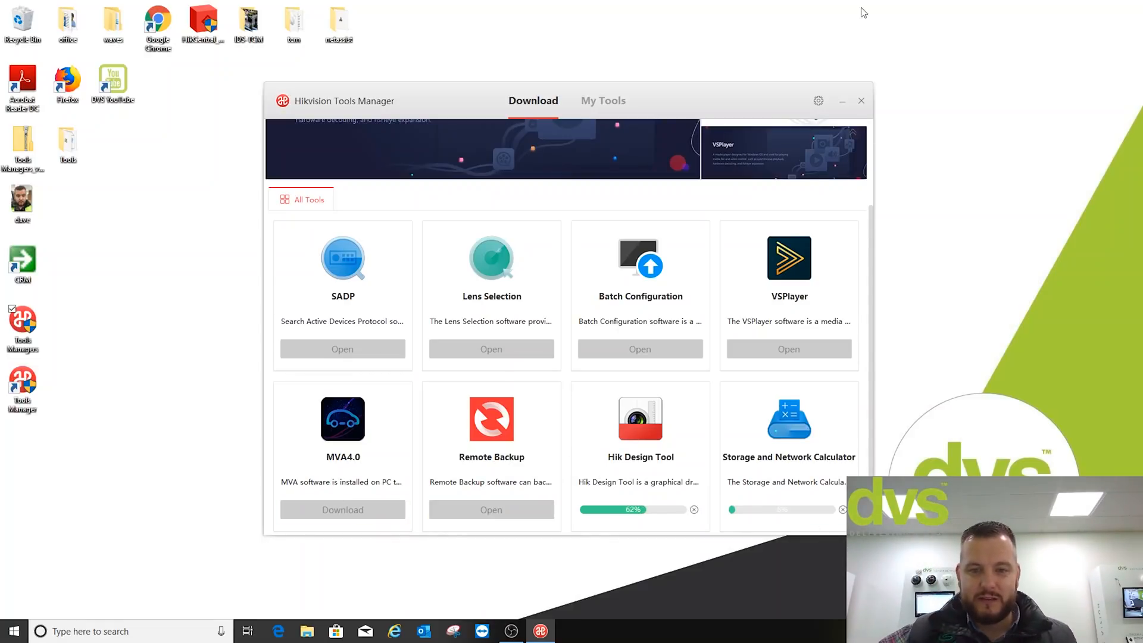
pyautogui.click(861, 100)
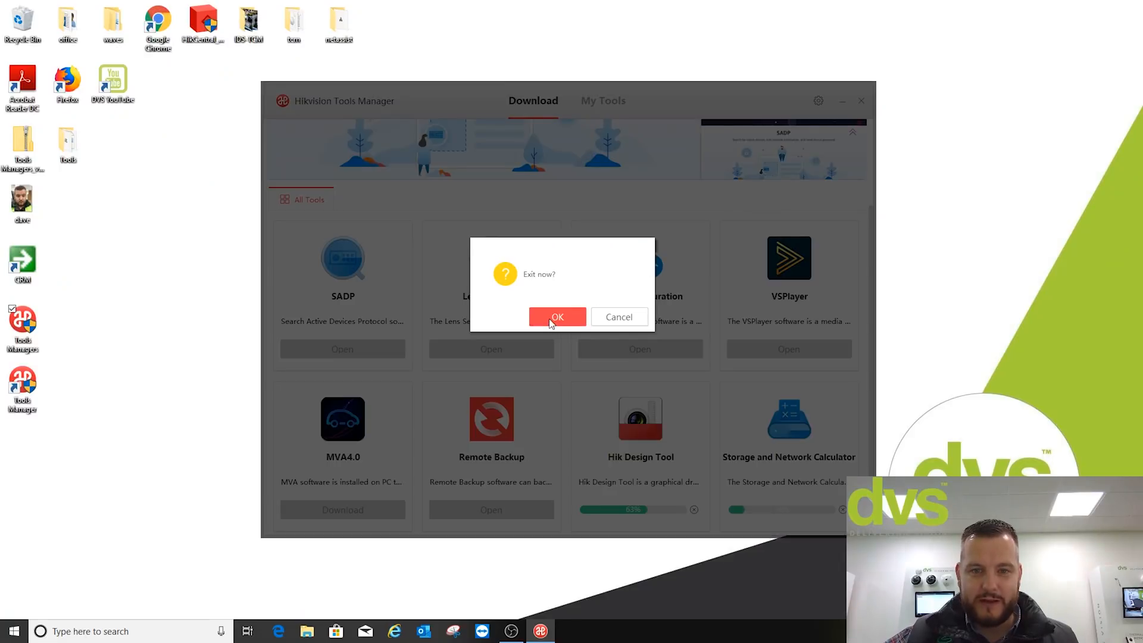
pyautogui.click(557, 316)
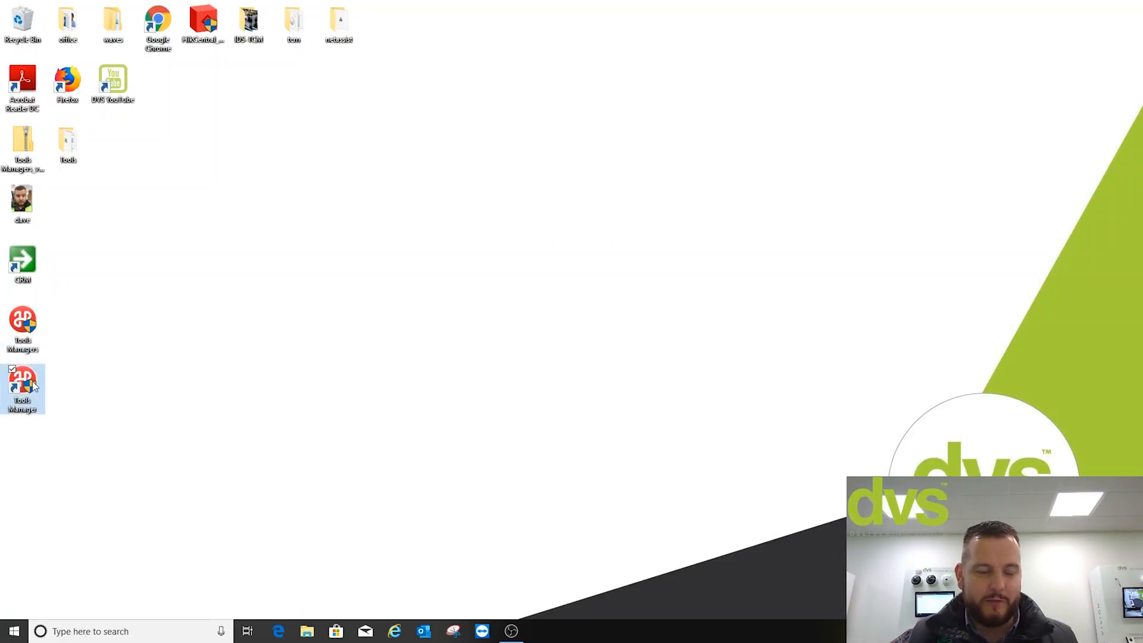
pyautogui.moveTo(21, 324)
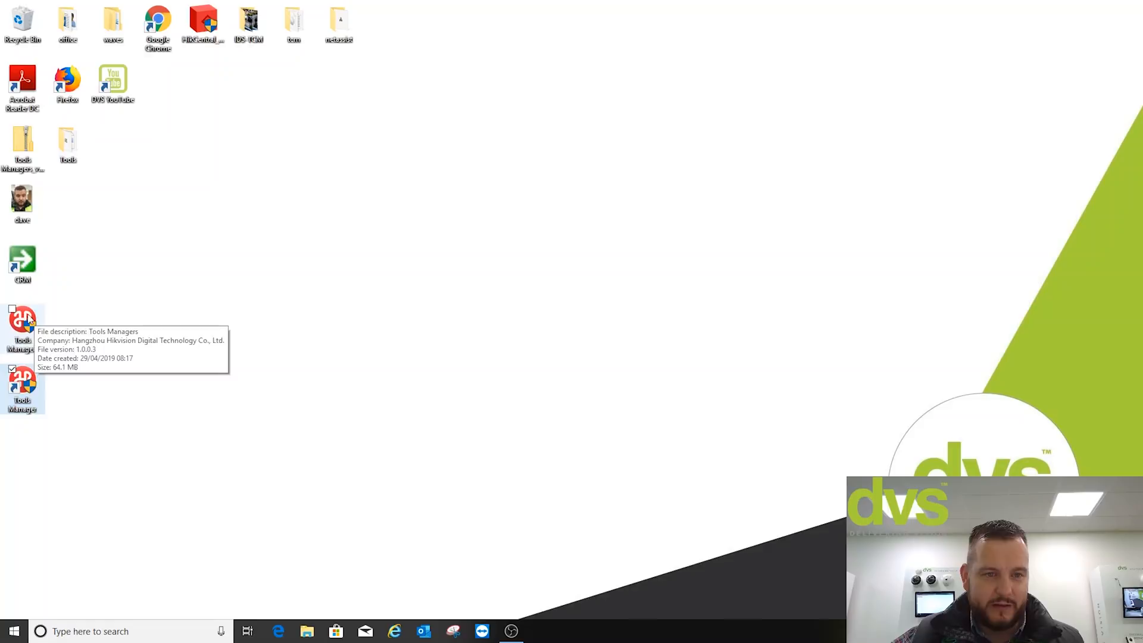
pyautogui.moveTo(21, 382)
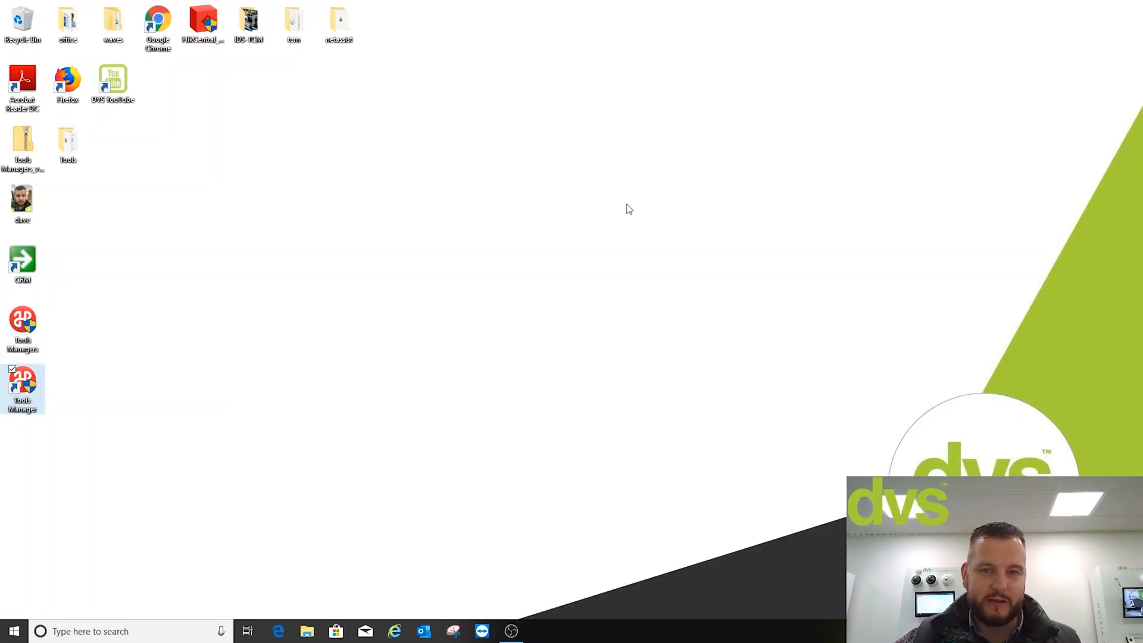
# Relaunch Tools Manager from its desktop shortcut onto the tool catalogue featuring SADP.
pyautogui.click(22, 386)
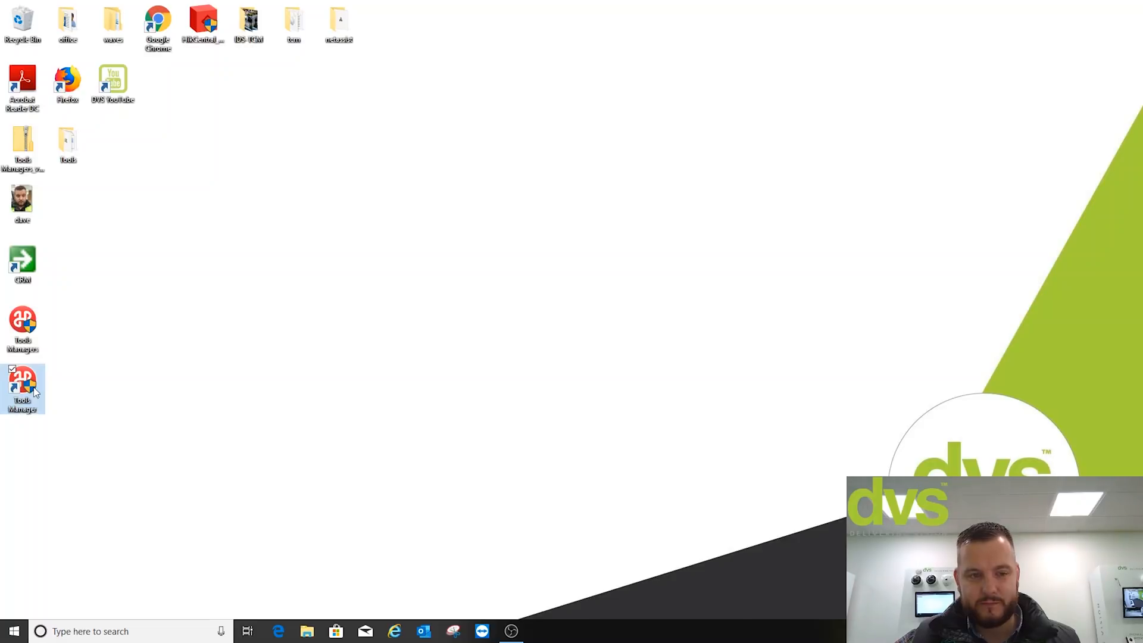
pyautogui.doubleClick(21, 385)
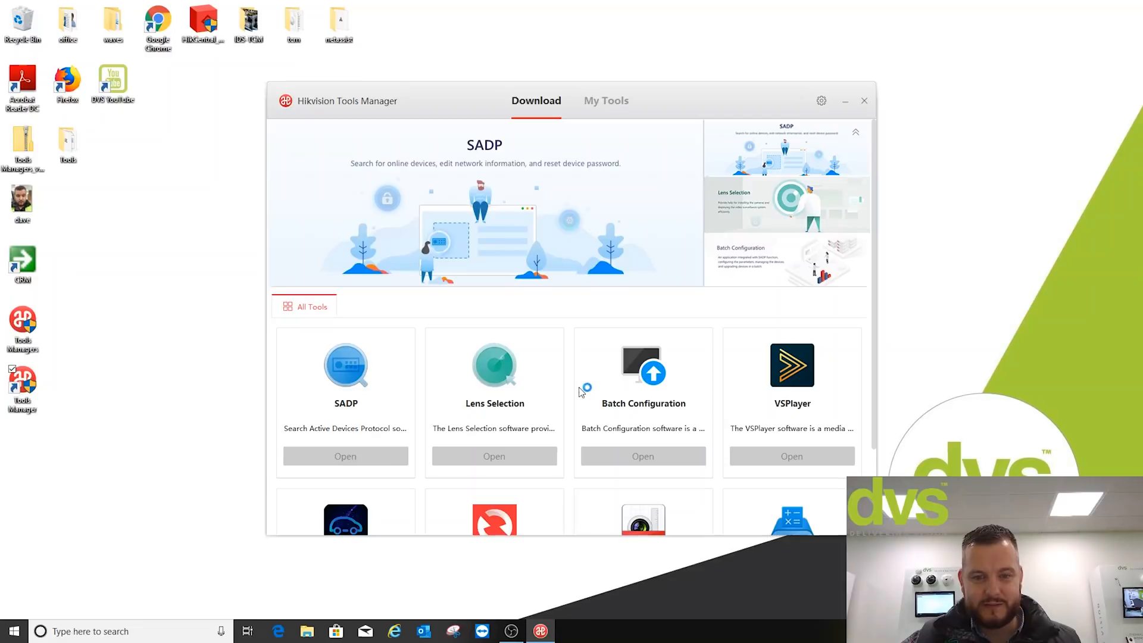
pyautogui.moveTo(611, 110)
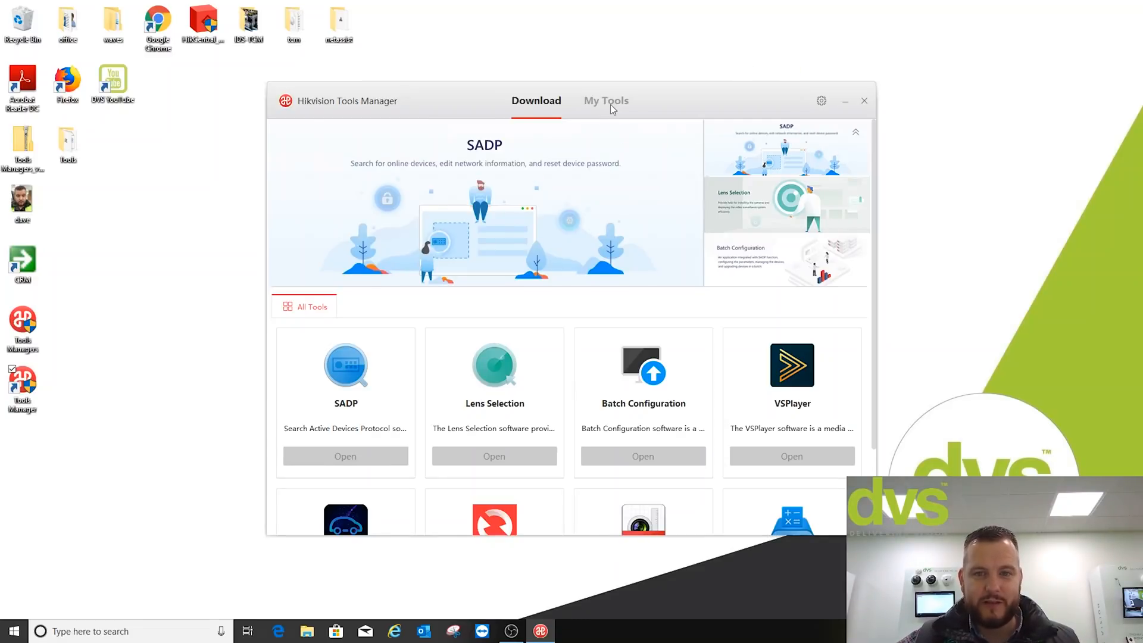